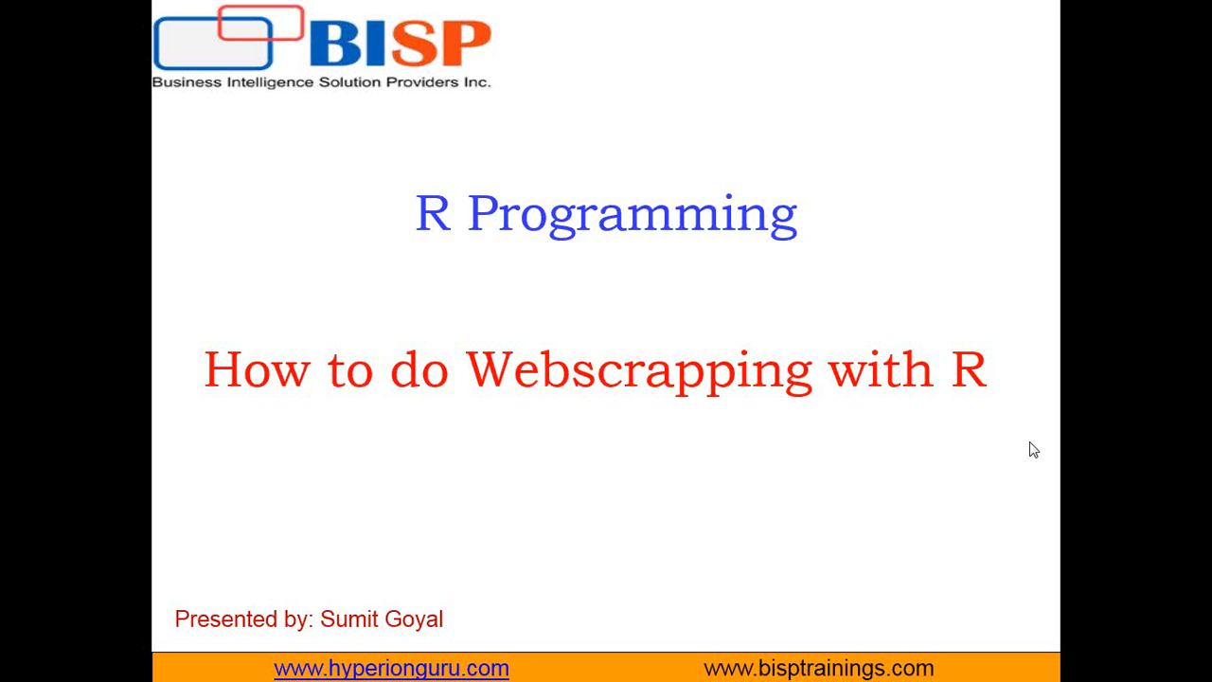
mouse_move(871, 401)
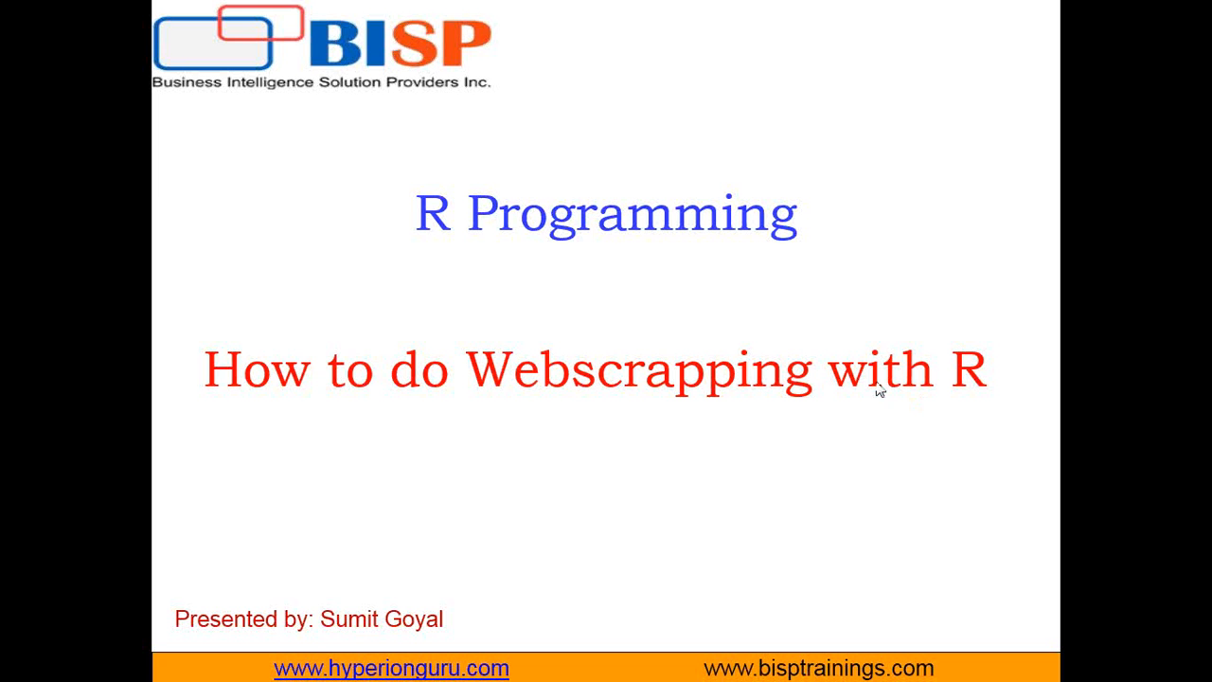
Step: Leave the slides for the bisptrainings.com site and go to its Training Schedule page
left_click(19, 653)
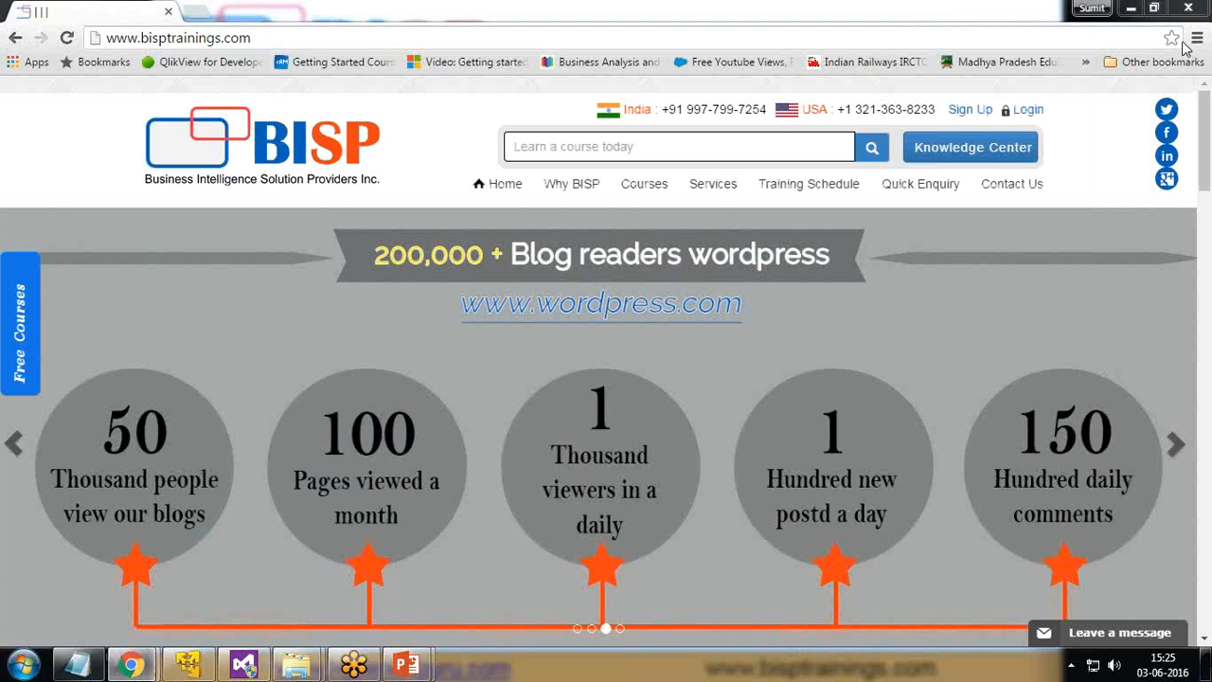
scroll("down", 3)
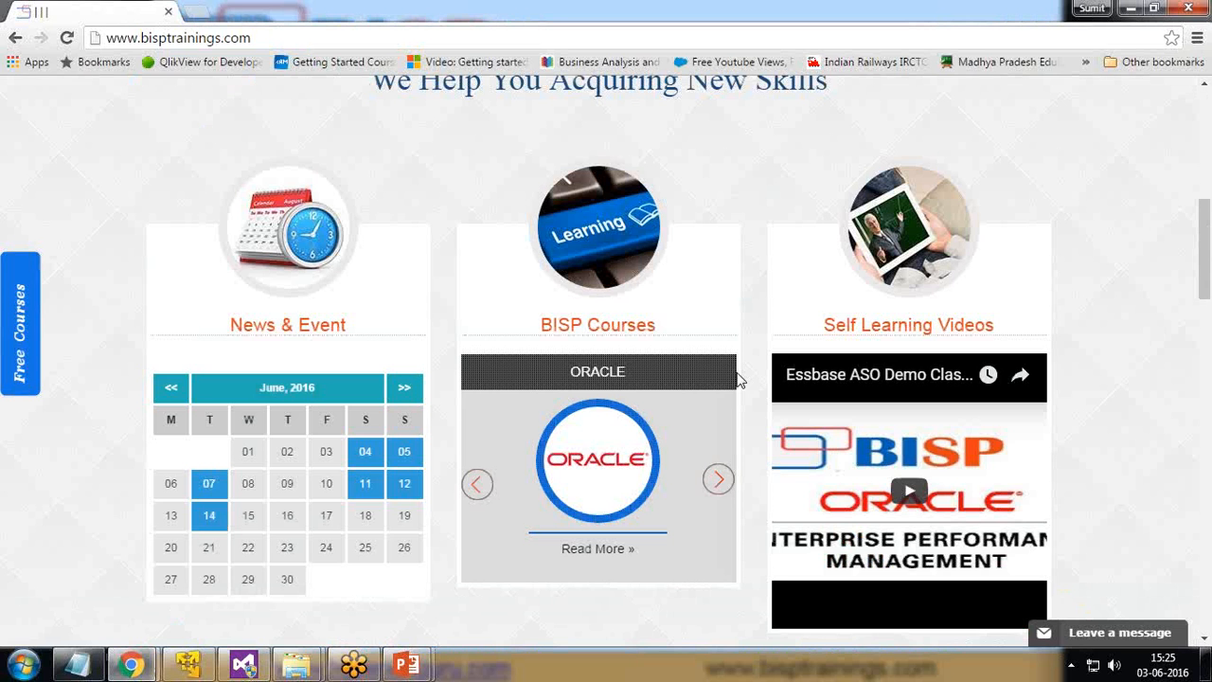
scroll("up", 3)
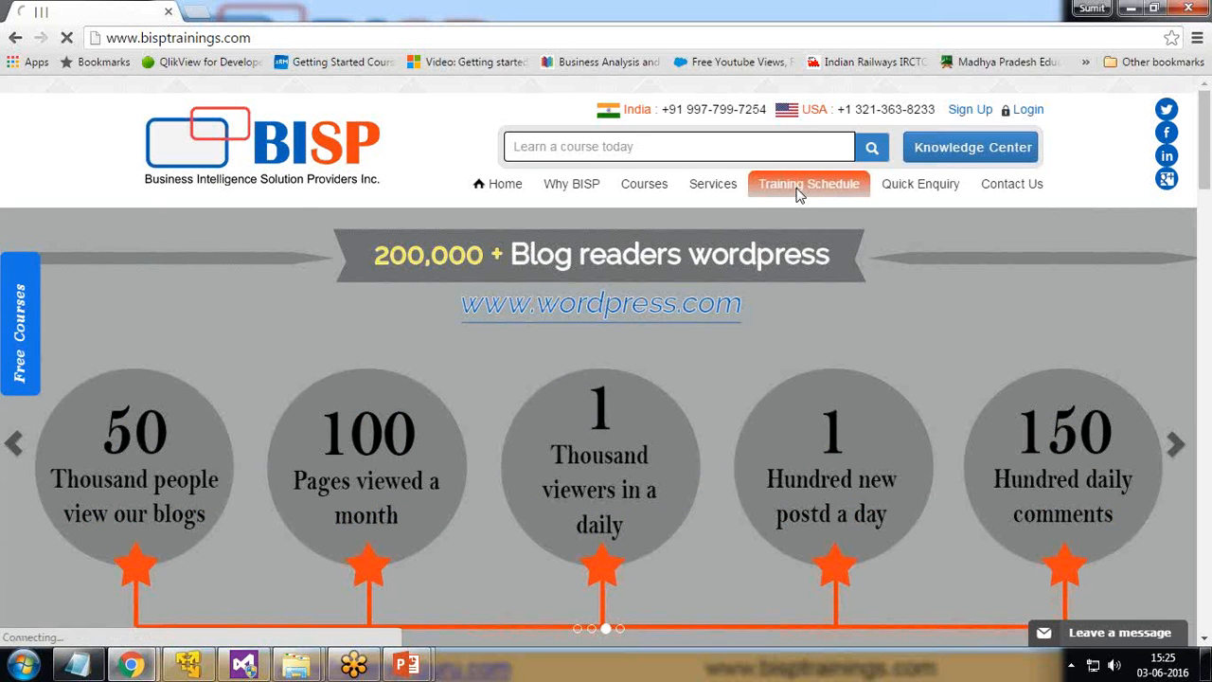
left_click(809, 184)
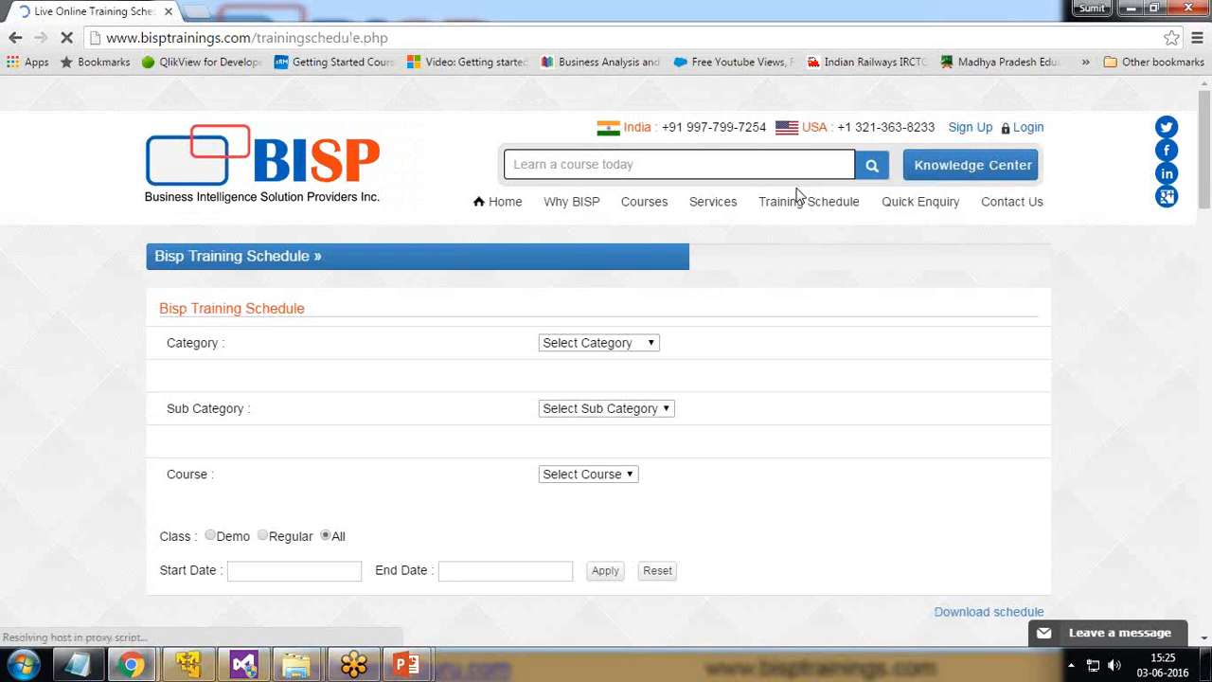
Step: Scroll through the course table showing classes, dates, times, prerequisites and statuses
scroll("down", 3)
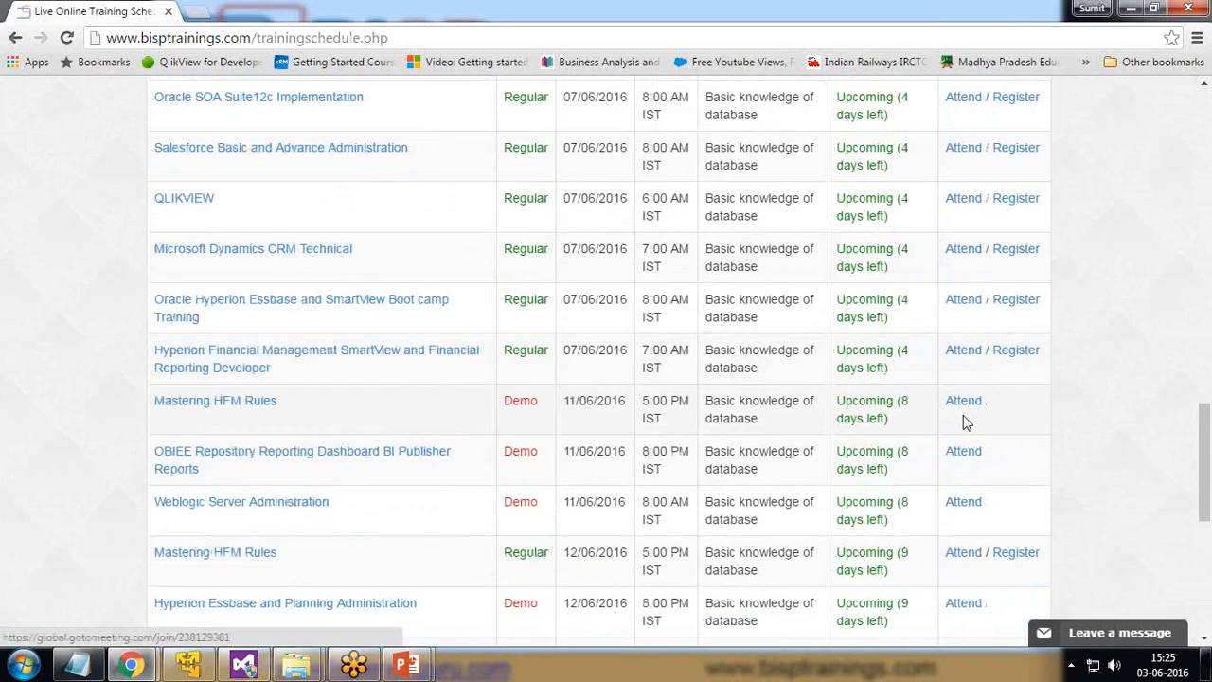
scroll("up", 3)
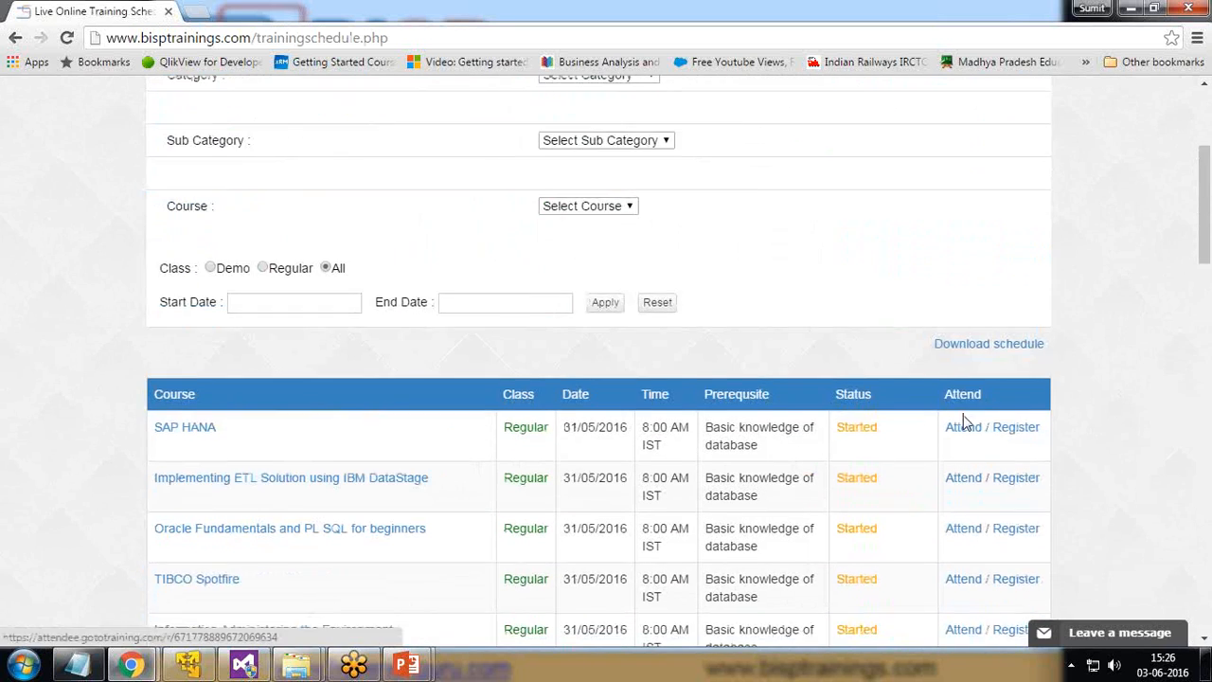
scroll("down", 3)
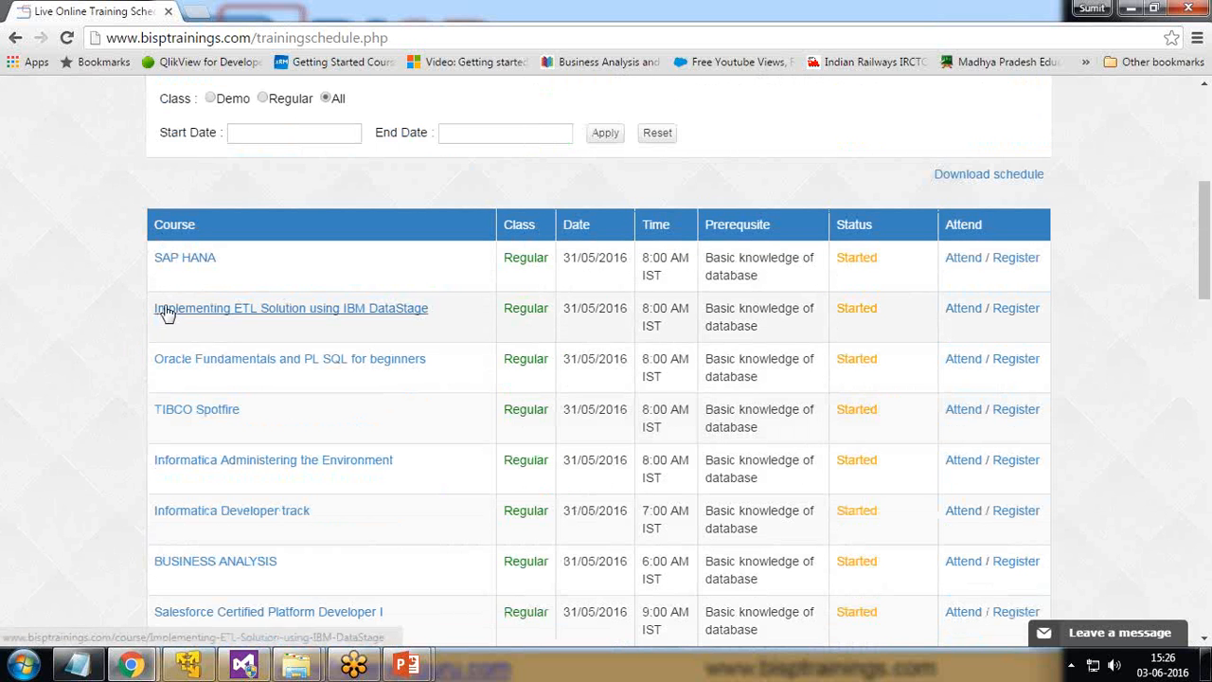
scroll("down", 3)
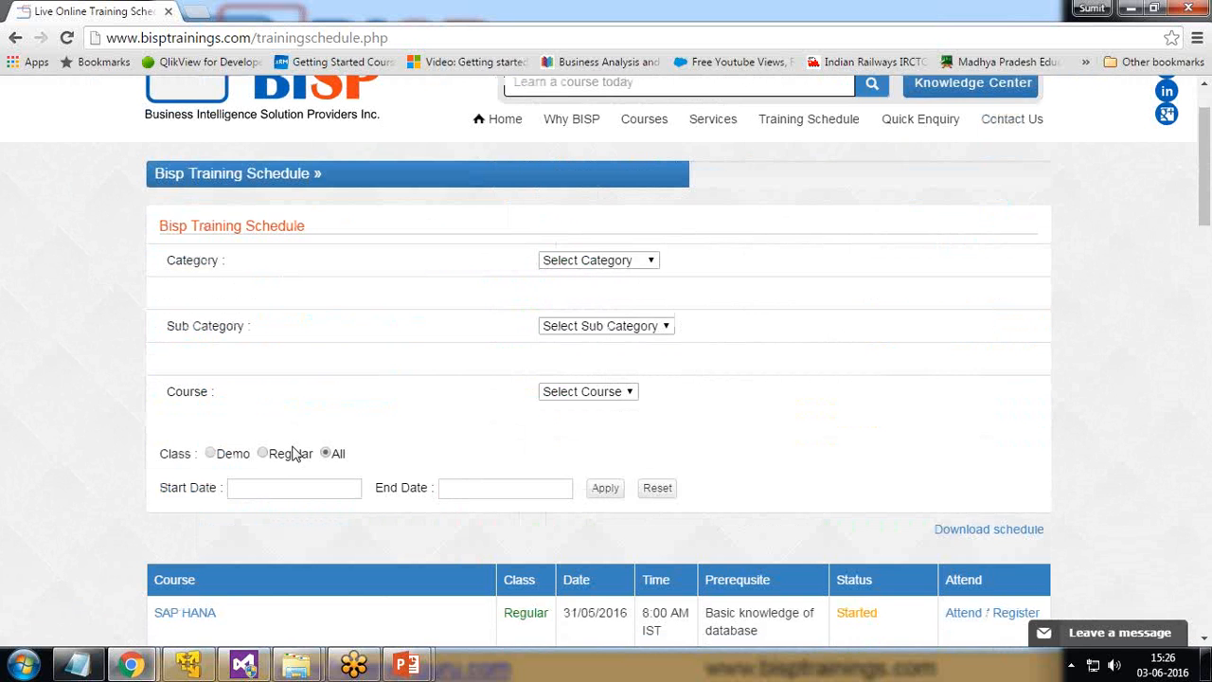
mouse_move(1196, 379)
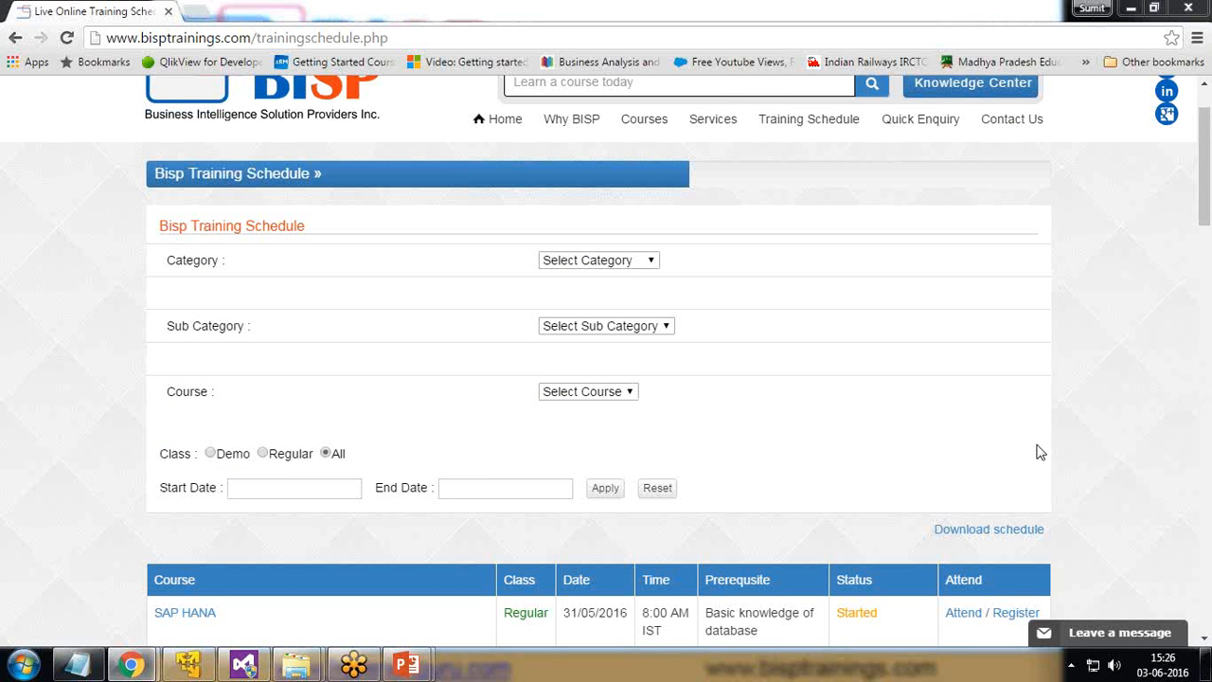
mouse_move(873, 443)
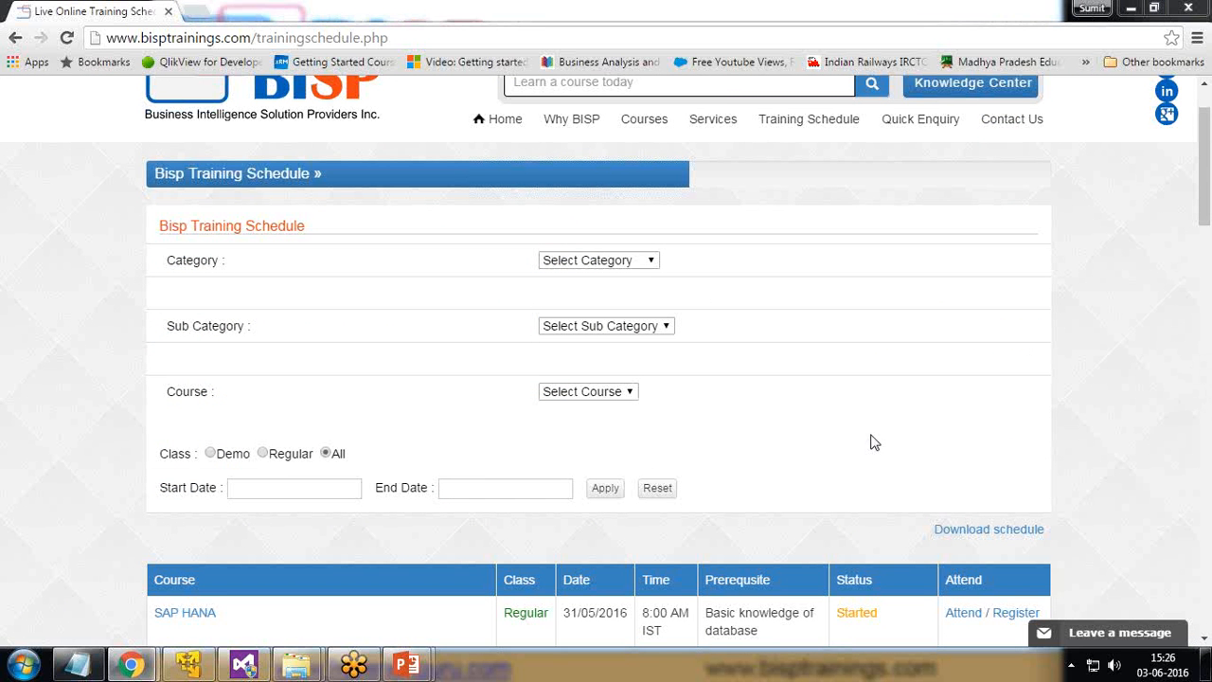
scroll("down", 3)
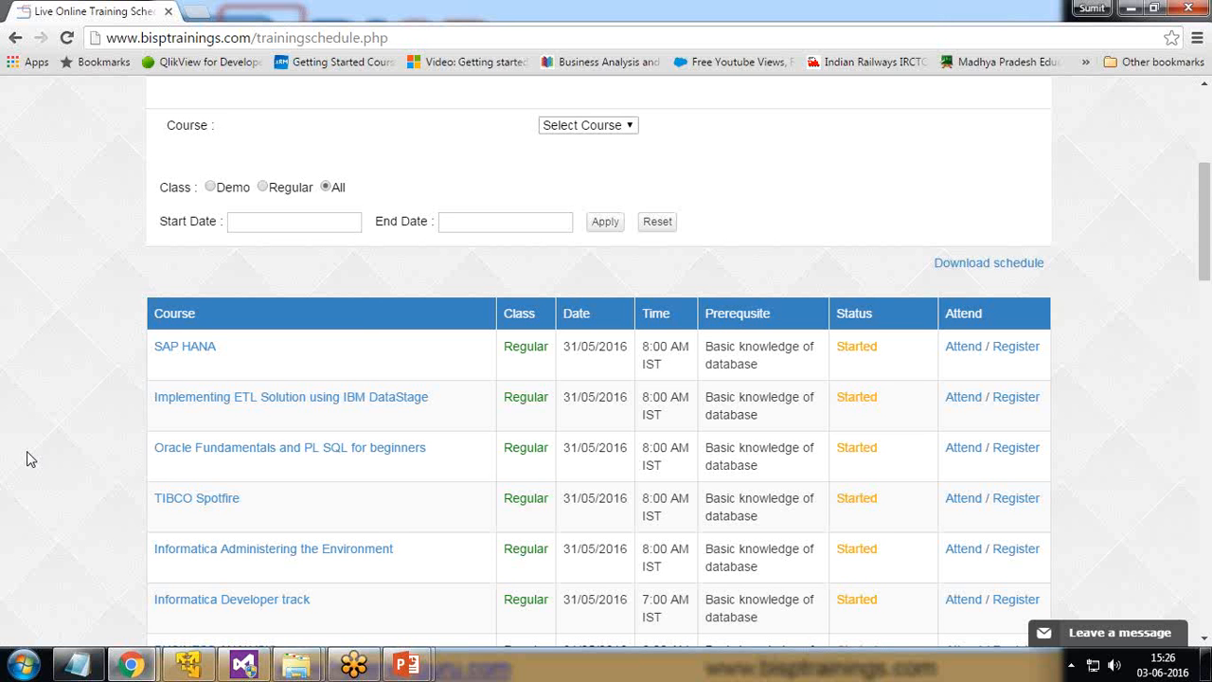
Step: Search the Start menu for 'rstudio' and launch RStudio
left_click(27, 659)
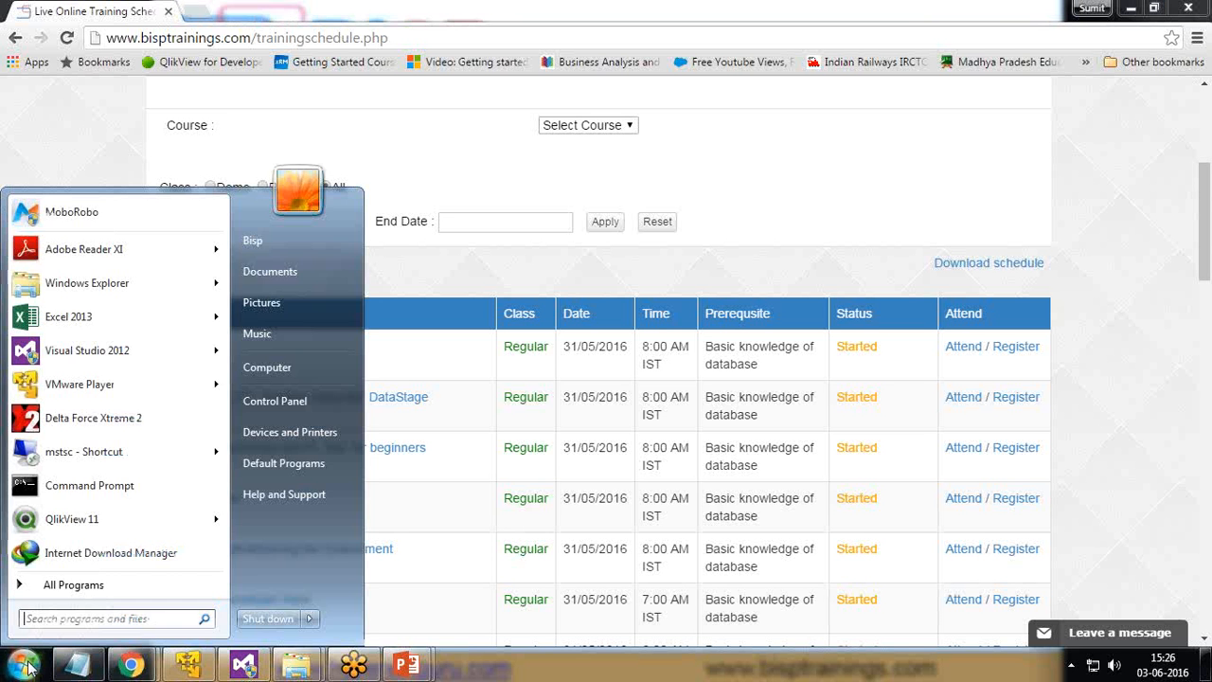
type("rtsui")
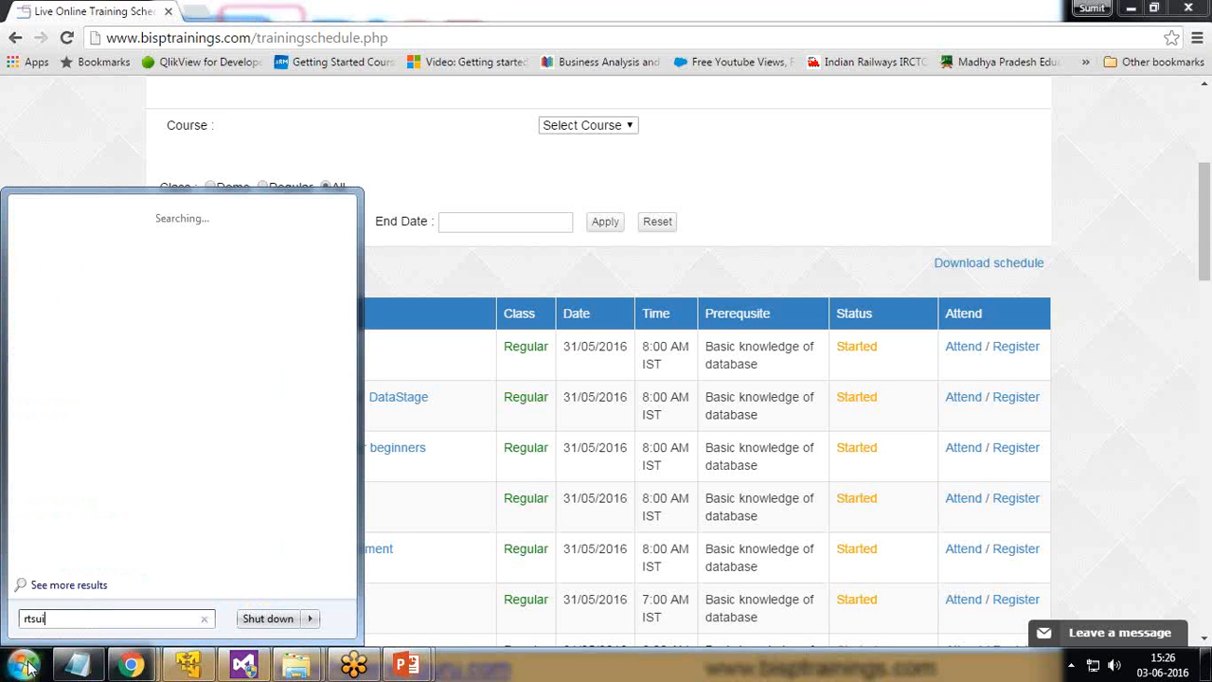
type("rstu")
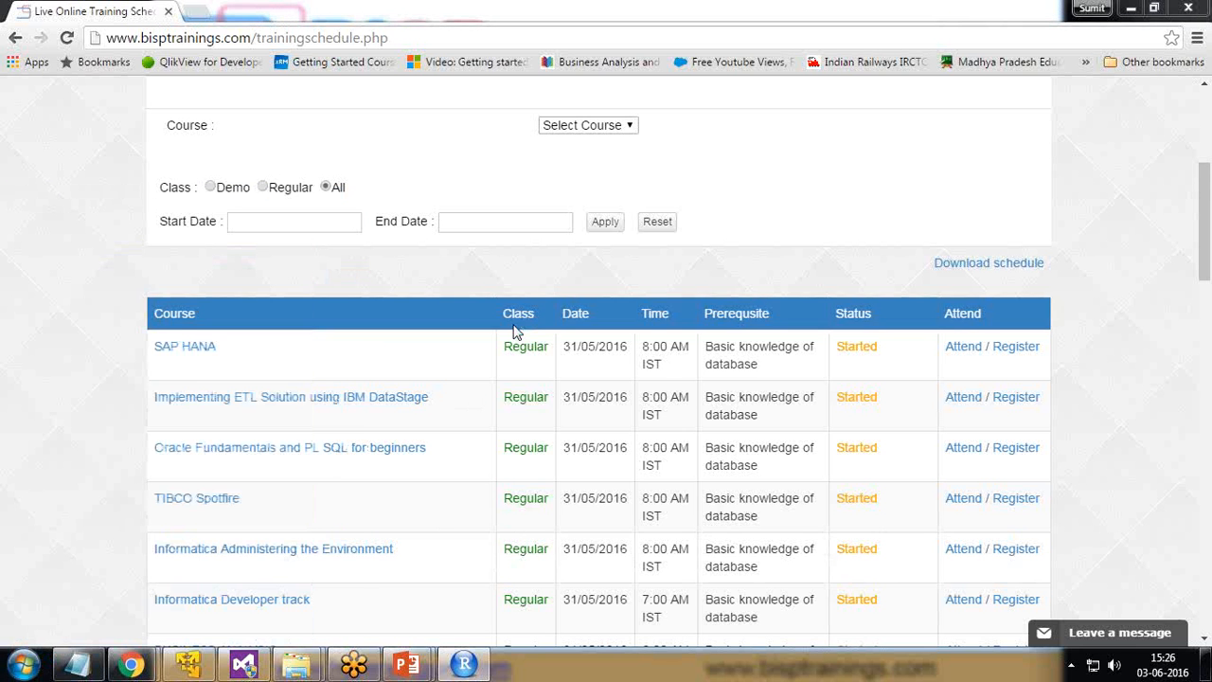
left_click(462, 662)
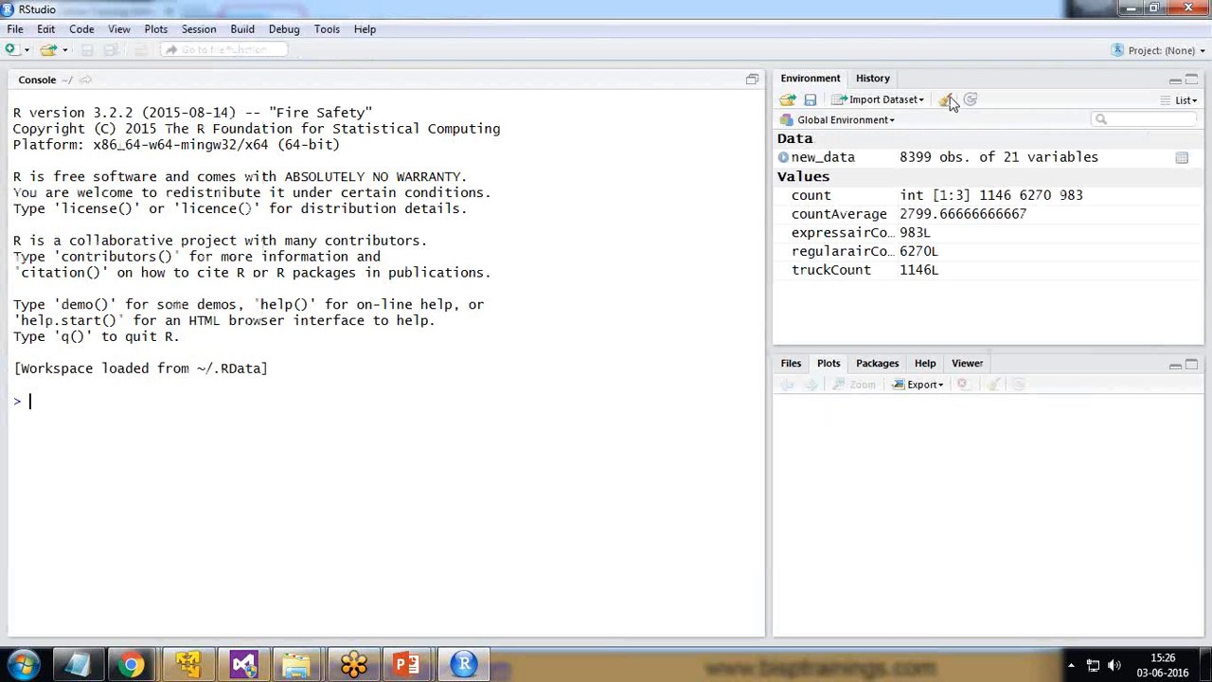
Step: Clear all objects from the environment and start a new blank R script
left_click(947, 99)
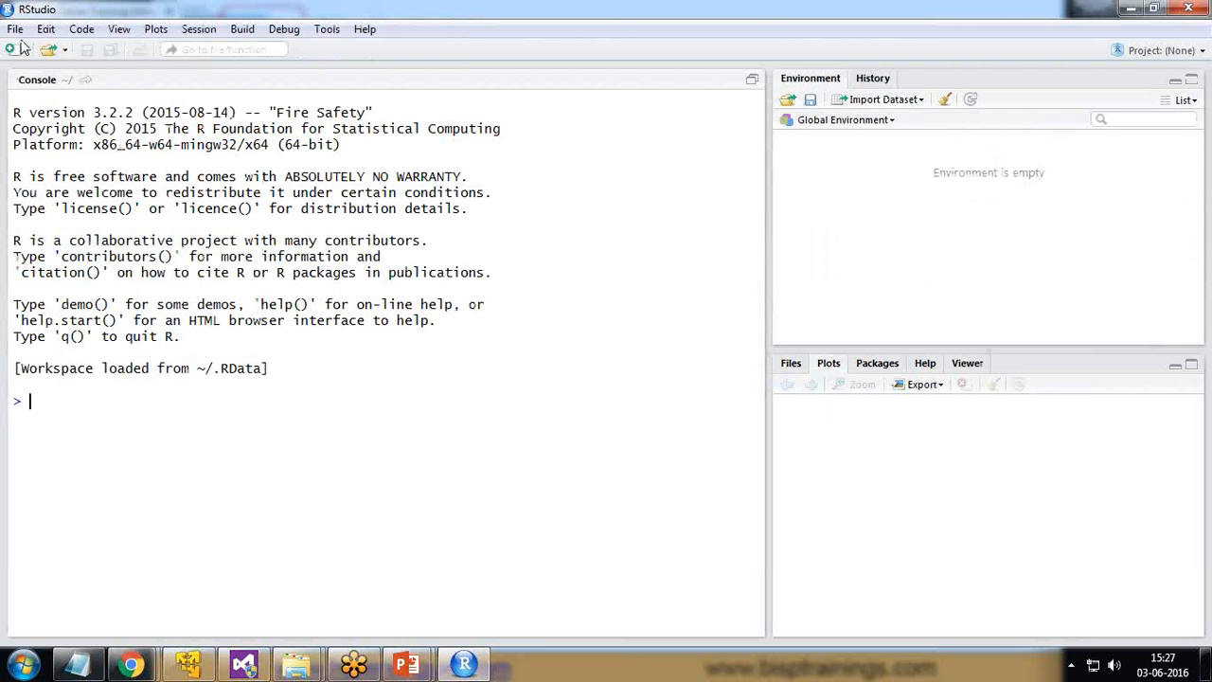
left_click(11, 49)
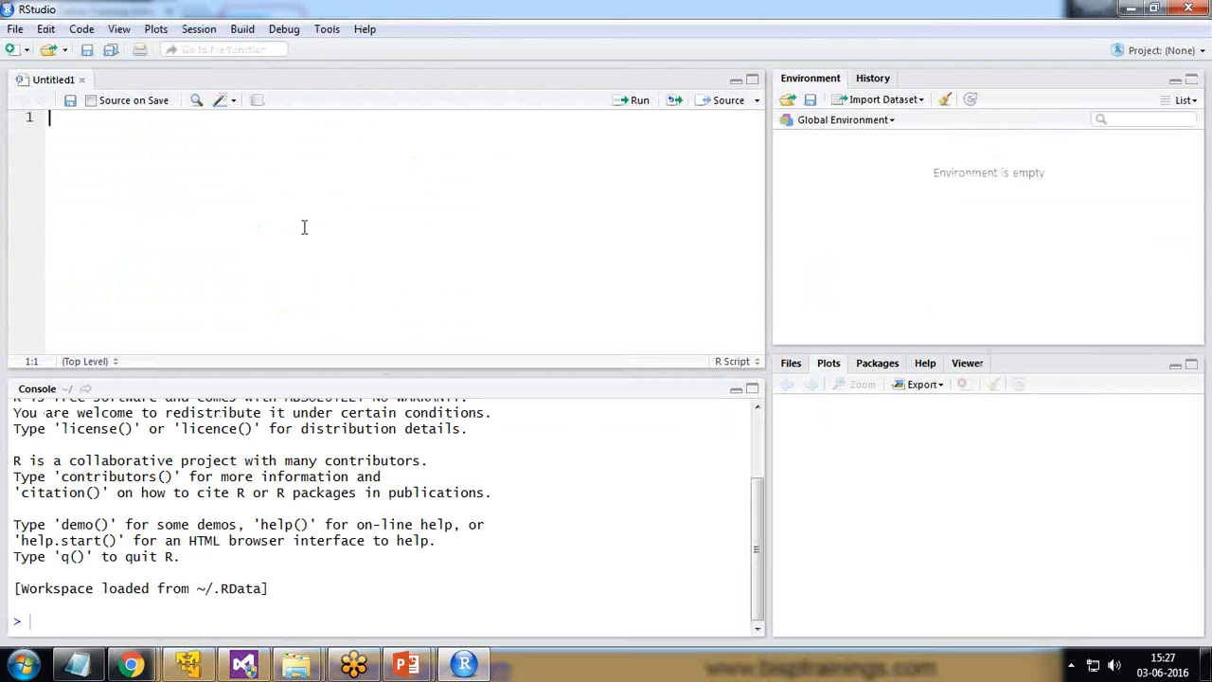
mouse_move(125, 188)
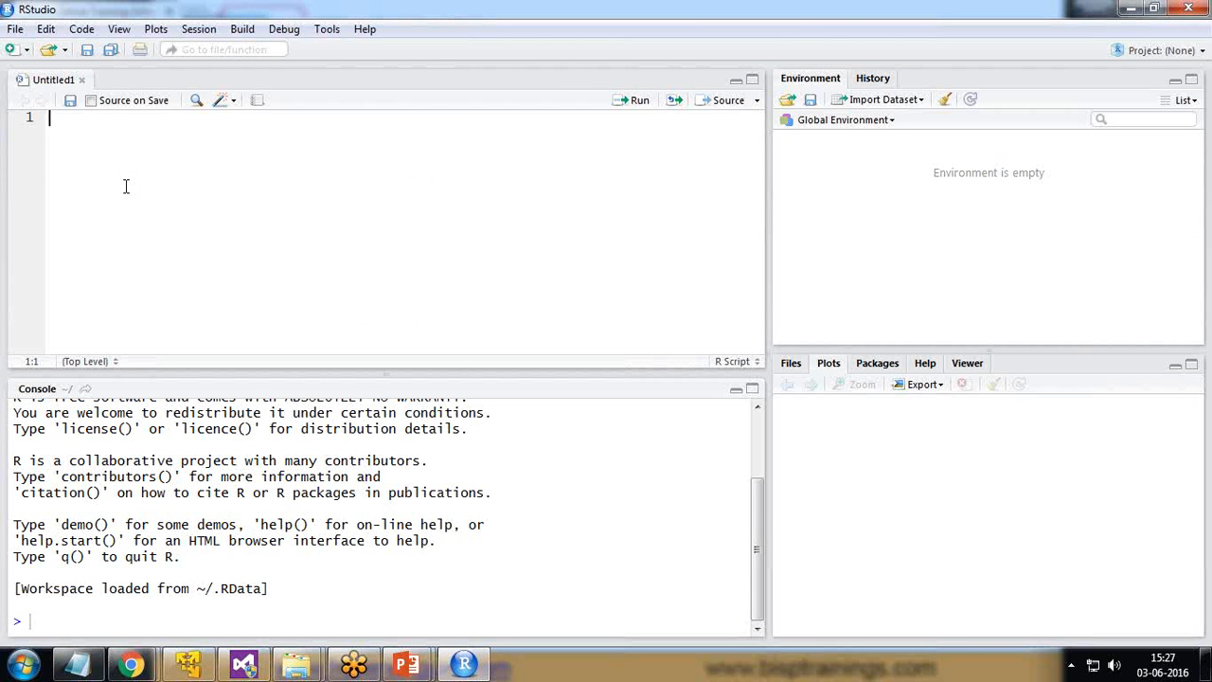
Step: Write install.packages("rvest") and library("rvest"), fix the misspelled libary call and load rvest
type("instal")
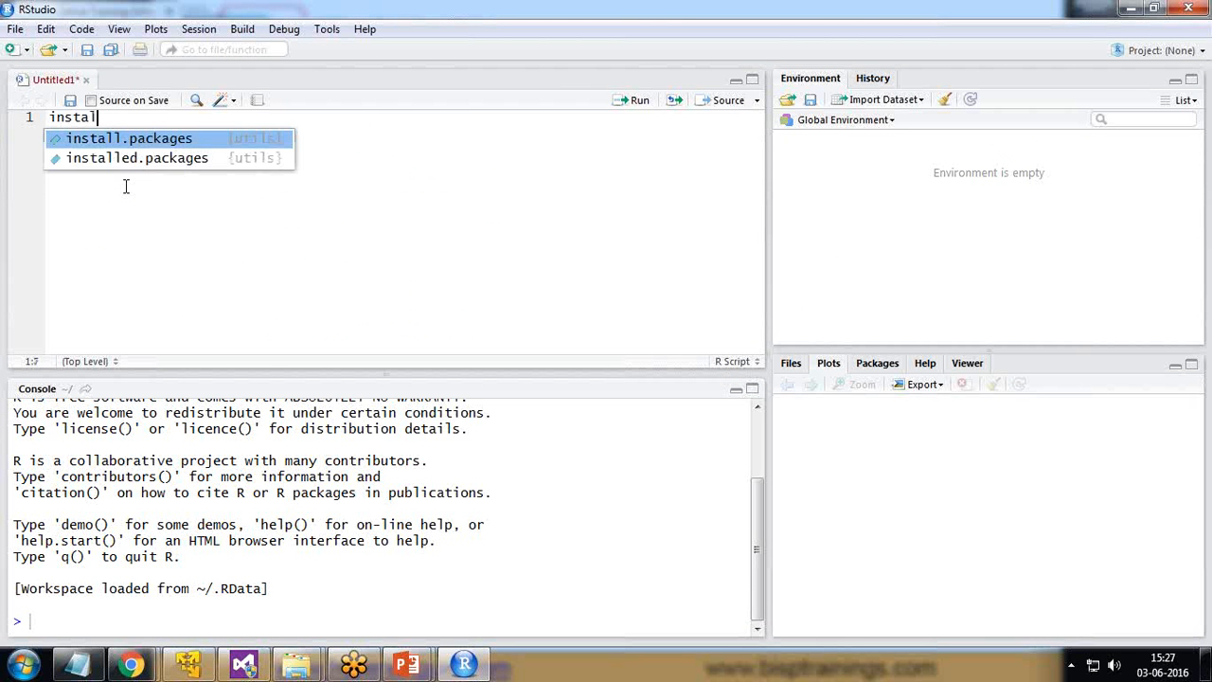
left_click(128, 139)
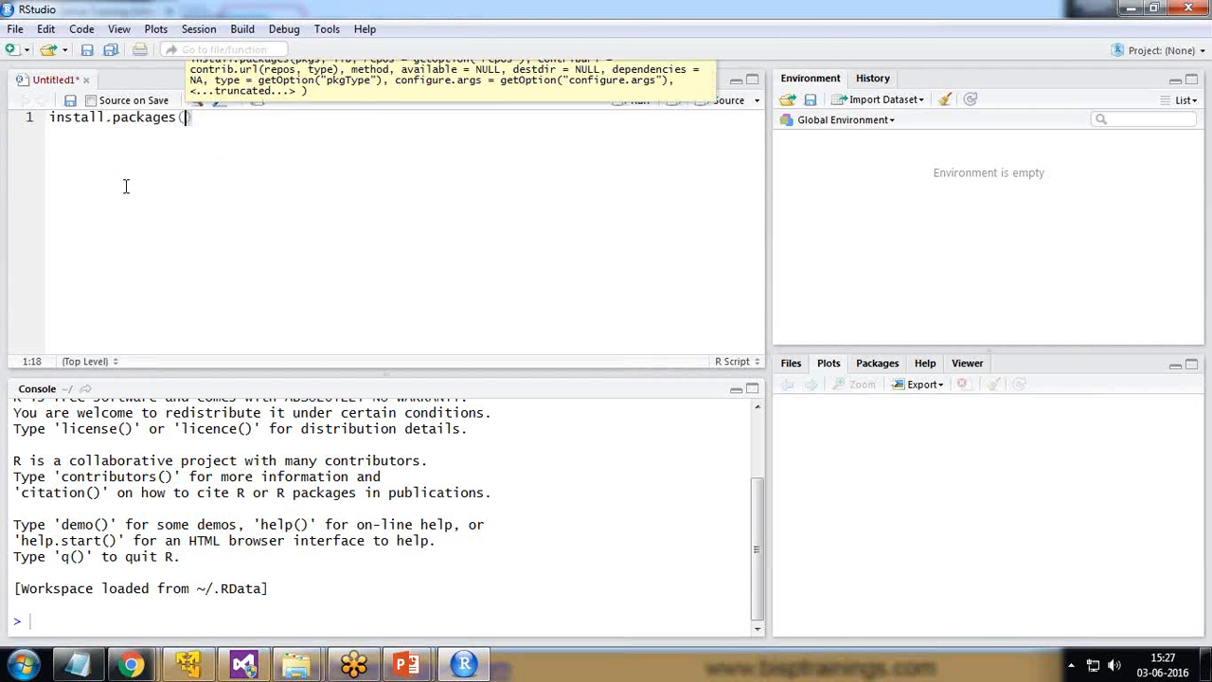
type("\"rves\"")
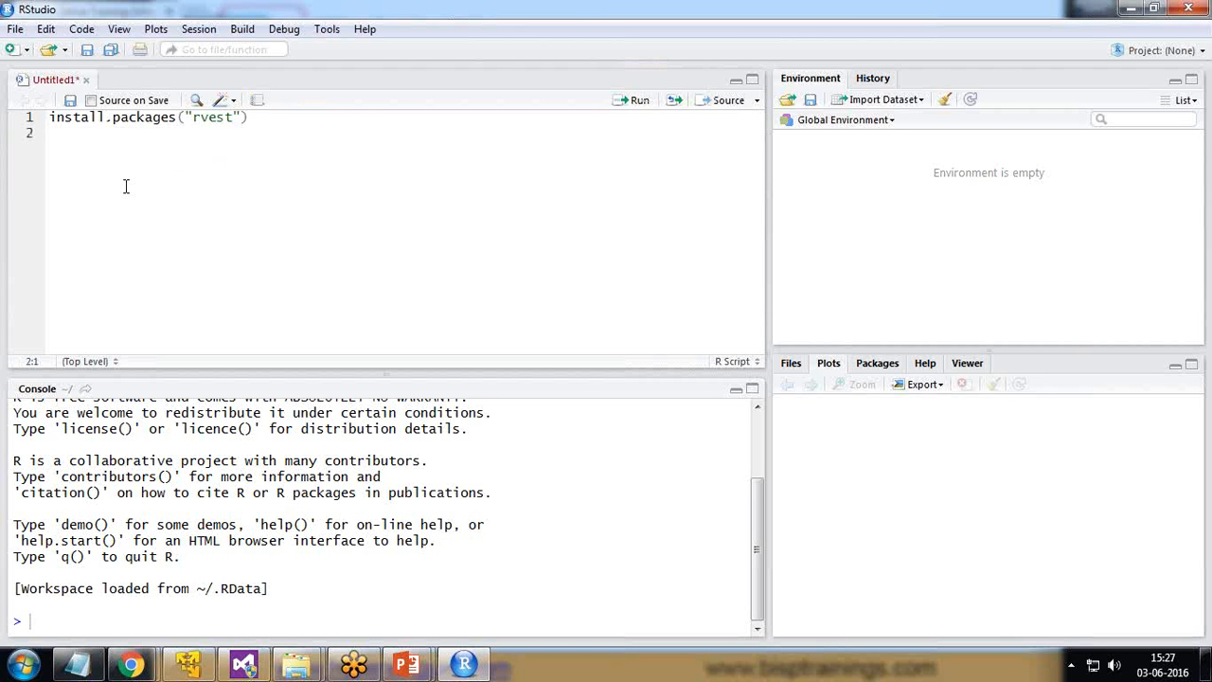
type("libary(\"")
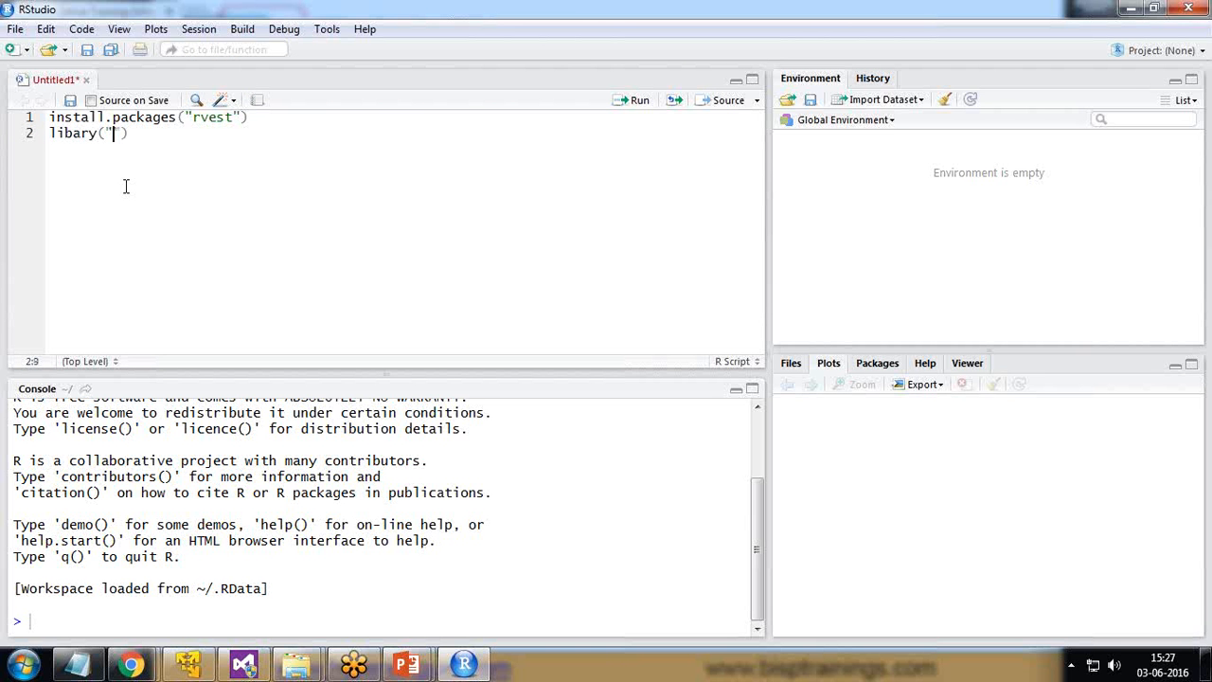
type("rvest")
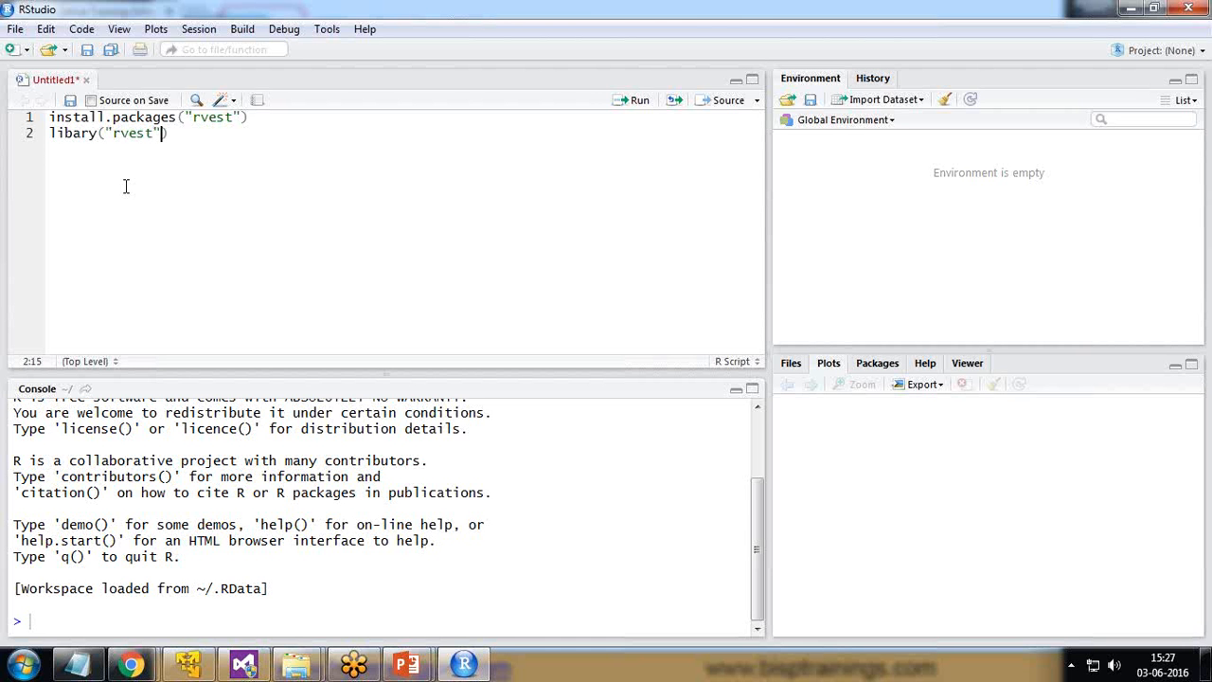
left_click(637, 100)
type("r")
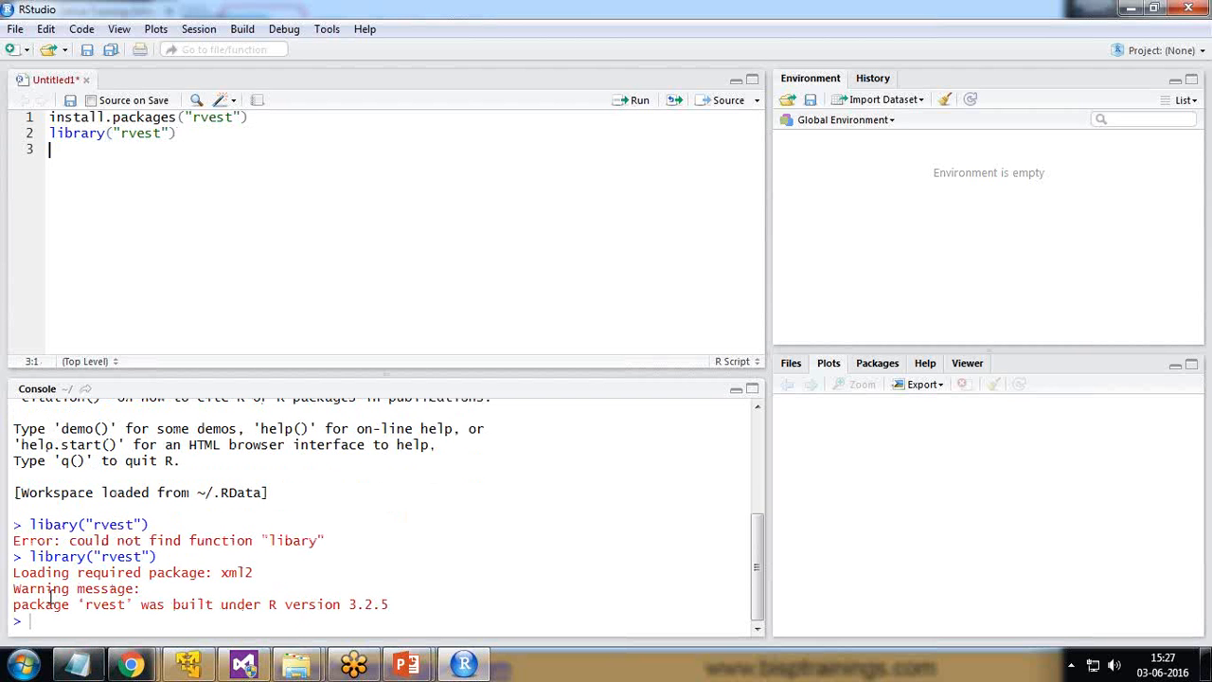
double_click(136, 133)
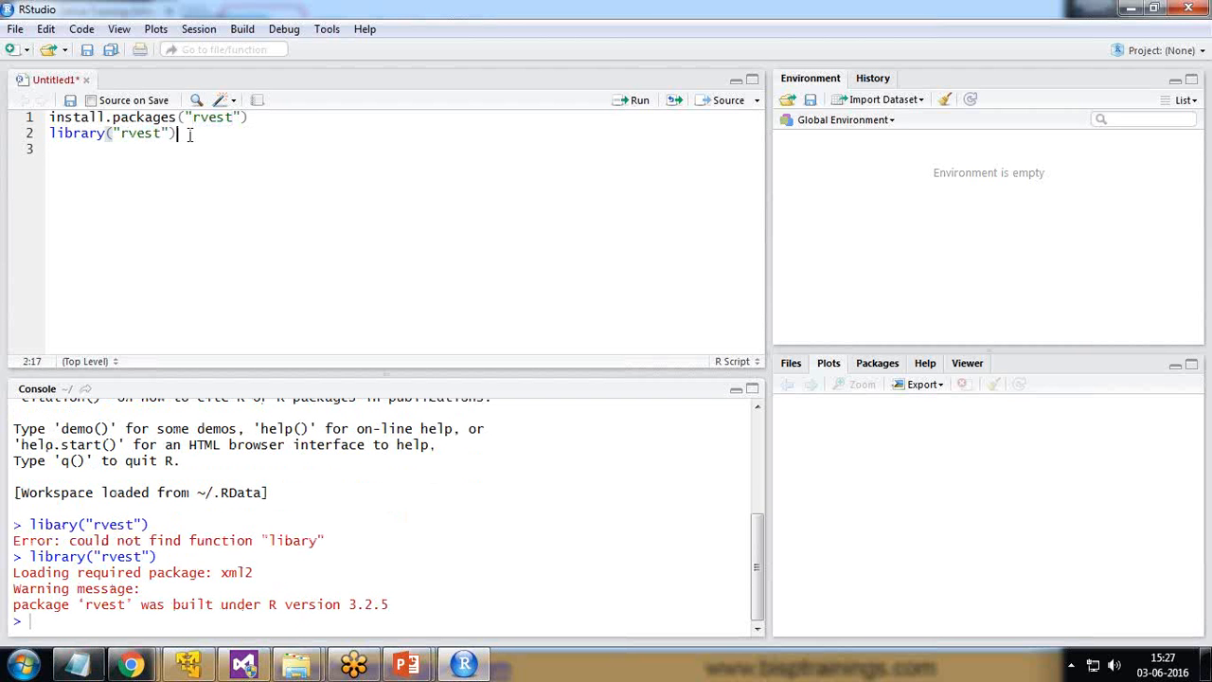
key("Enter")
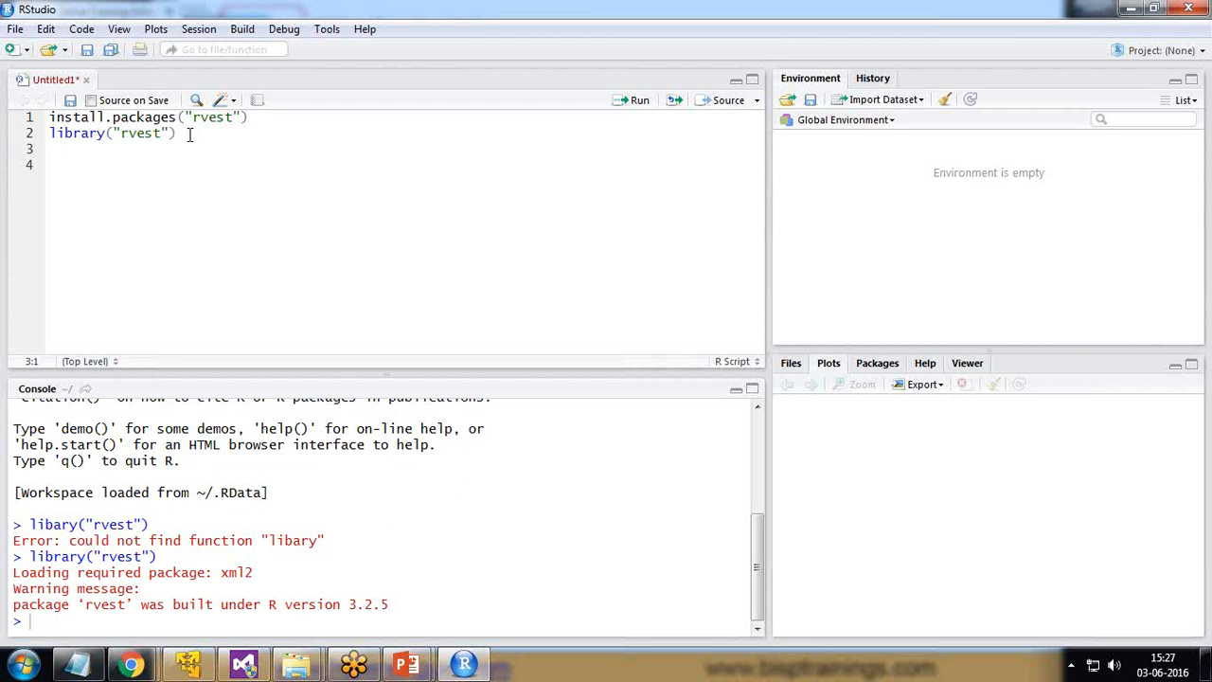
type("bispwebpage")
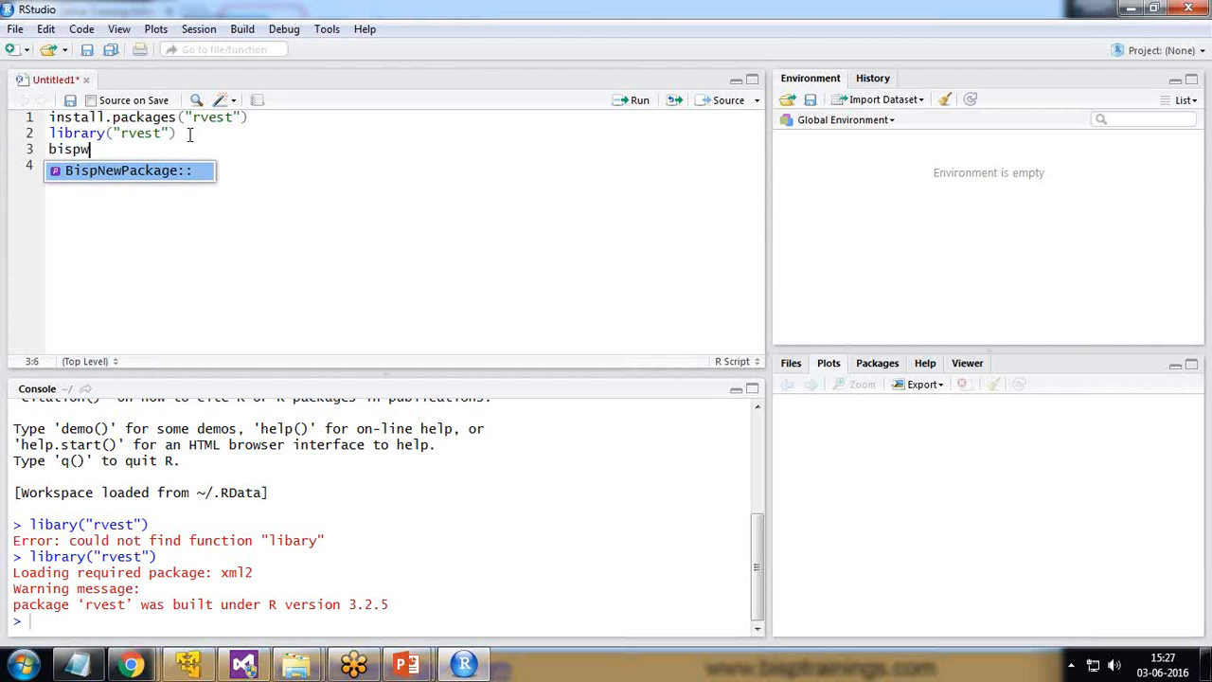
type("ebpag")
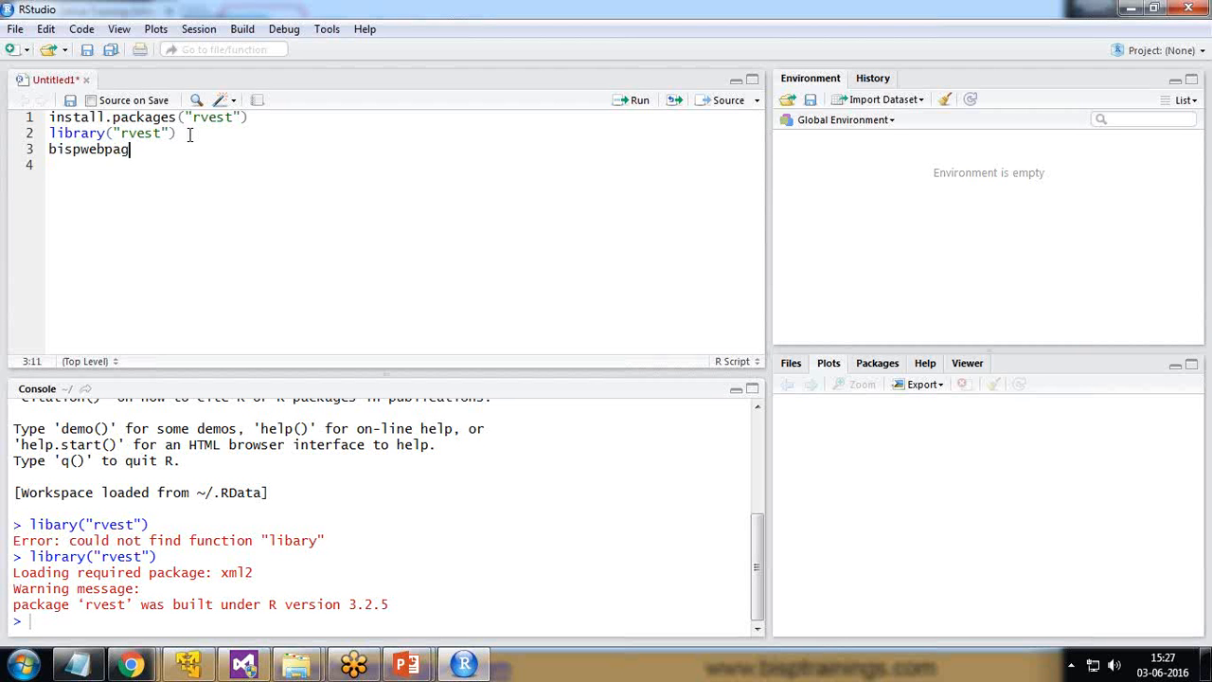
type("<-")
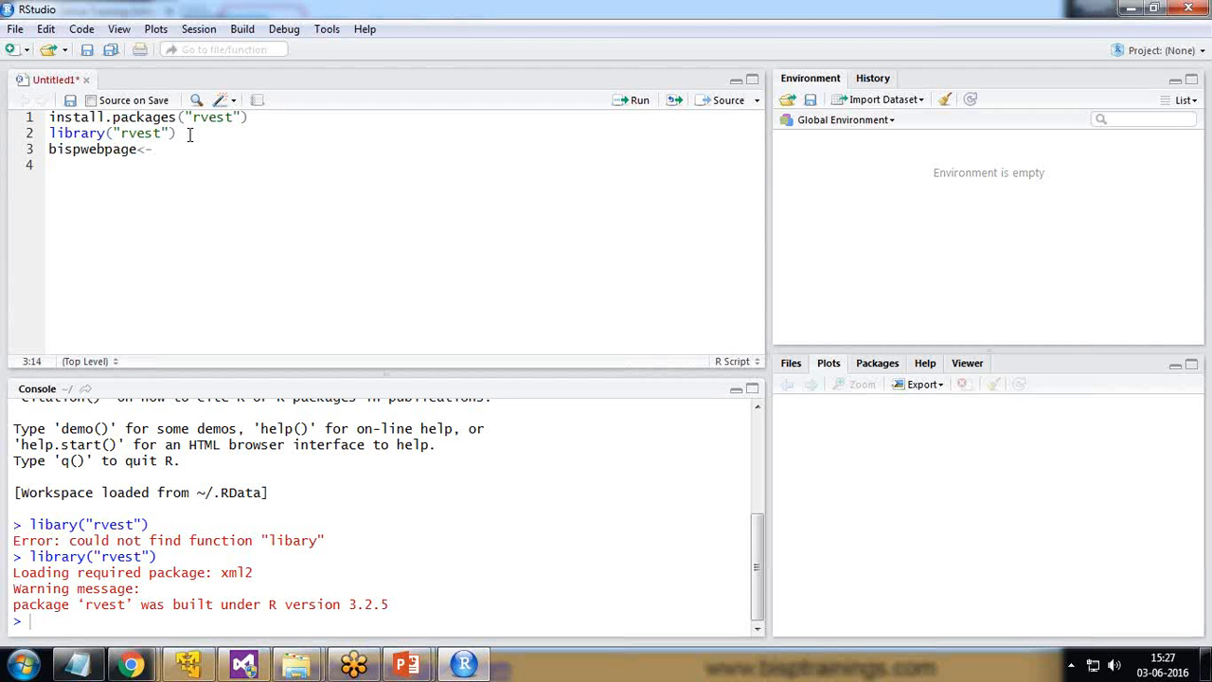
type("html")
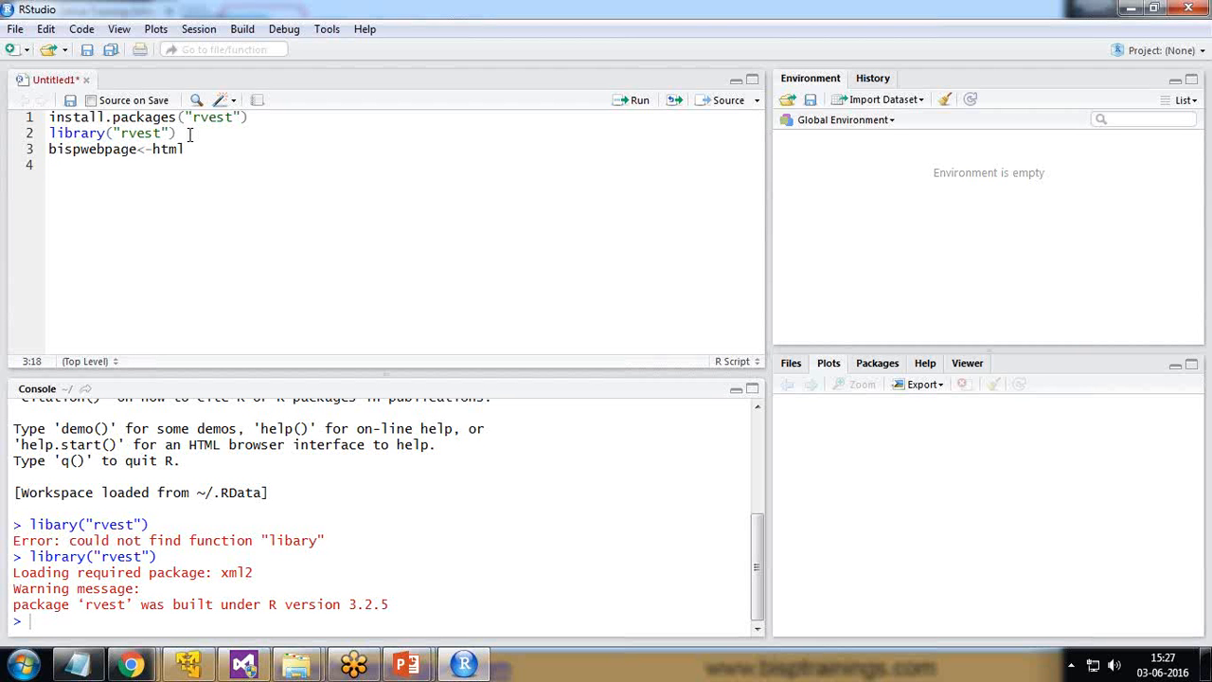
type("('')")
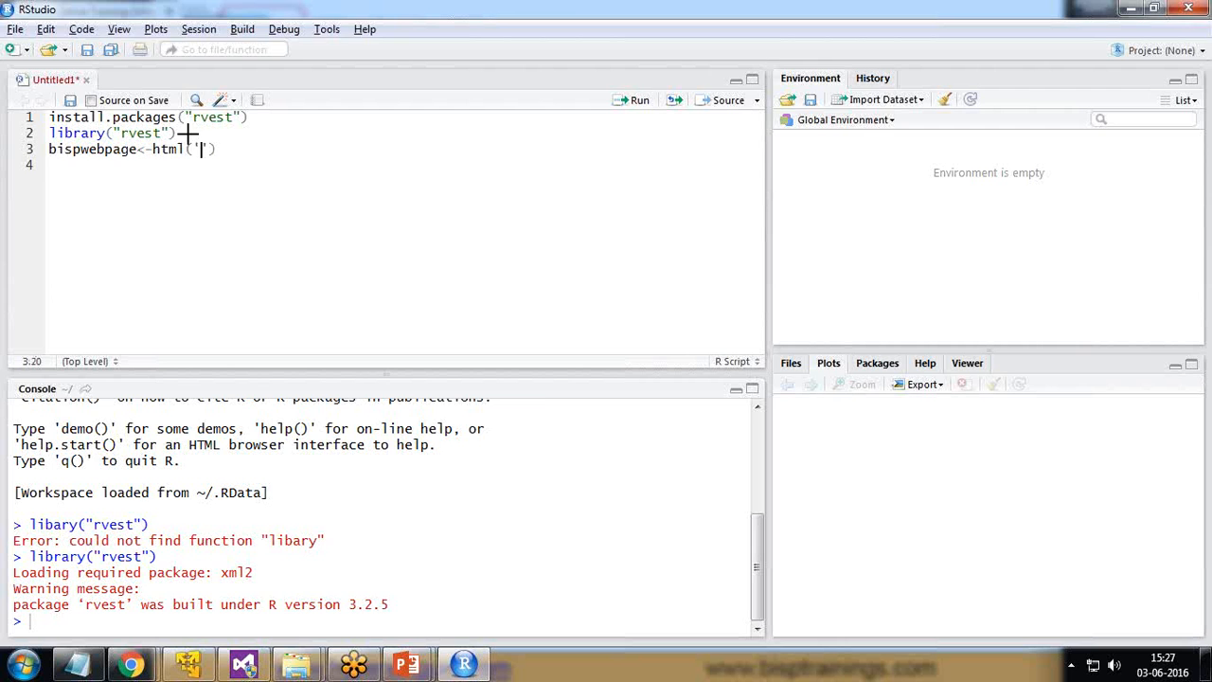
left_click(122, 659)
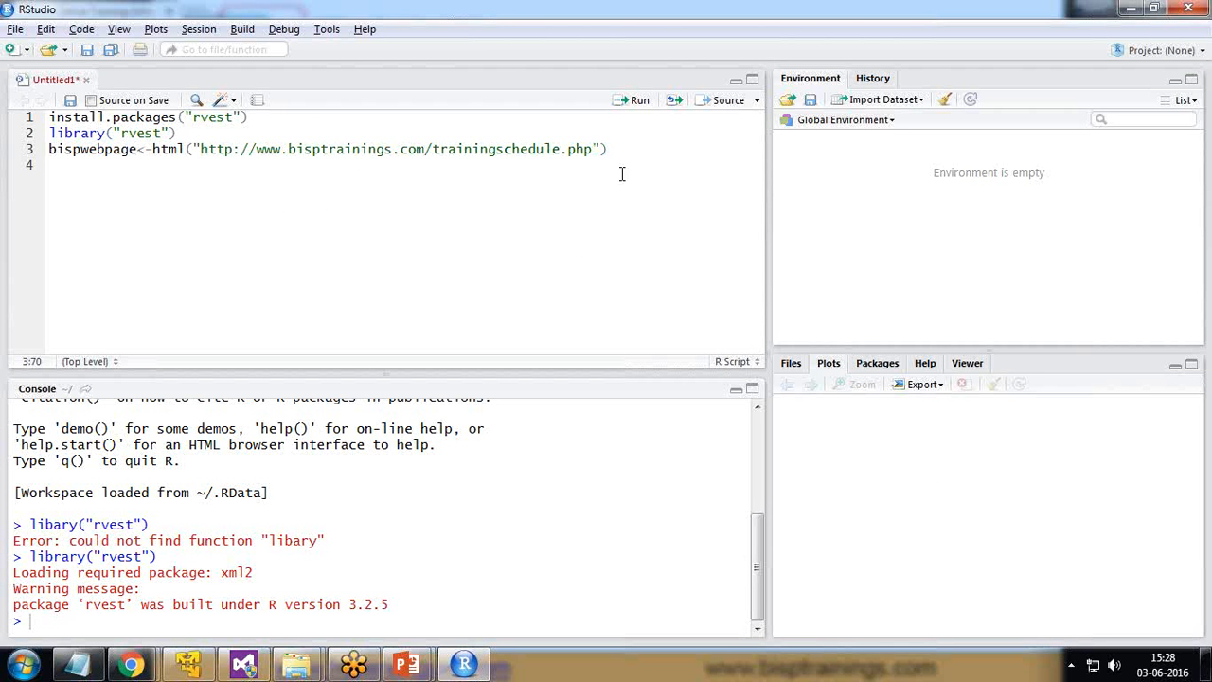
left_click(633, 99)
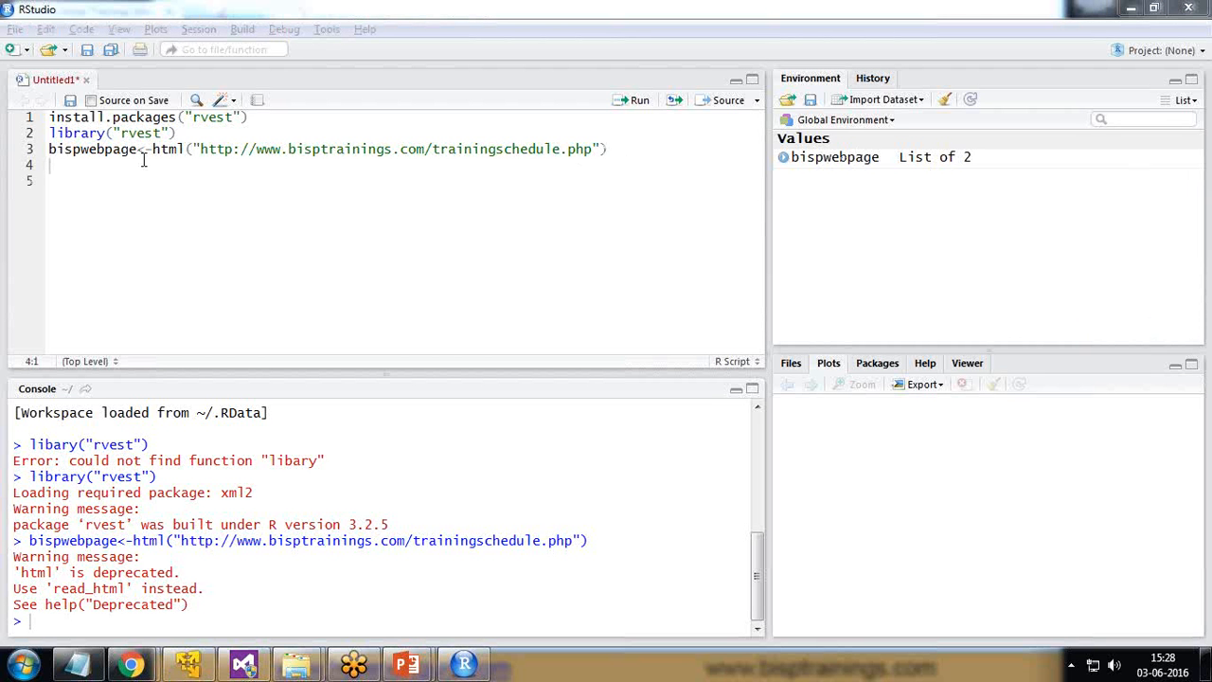
Step: Write testhtml <- html_nodes(htmlpage,"") with an empty selector, then view the schedule page
type("test")
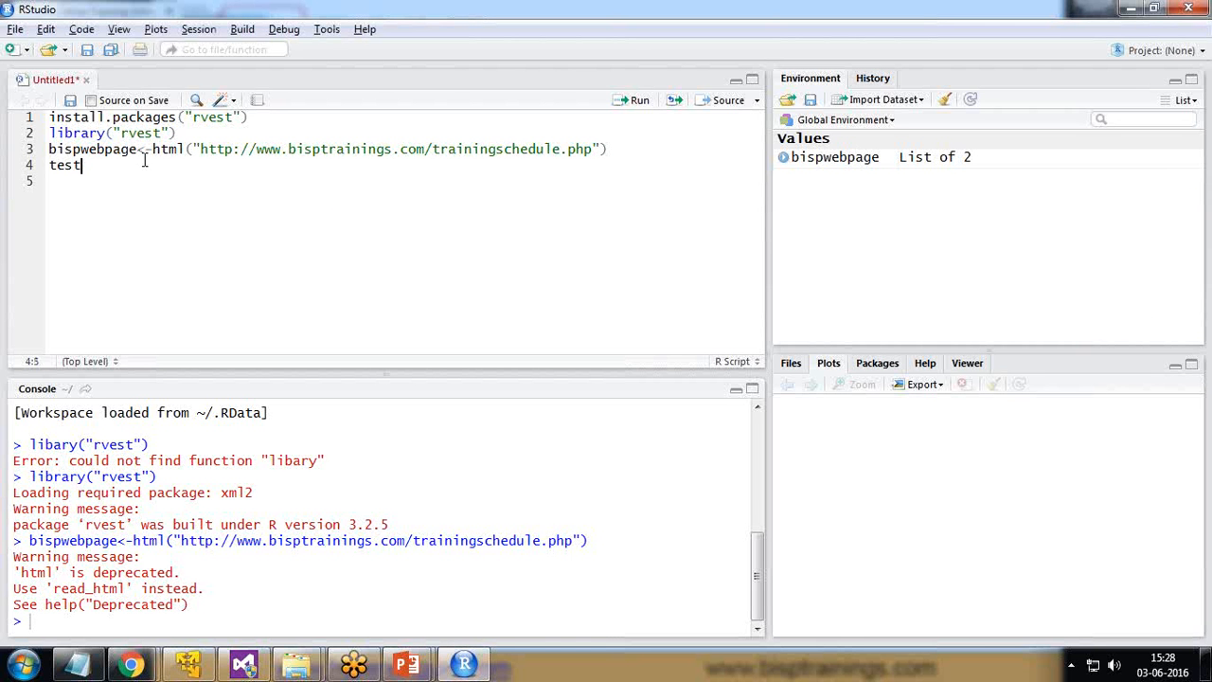
type("html<")
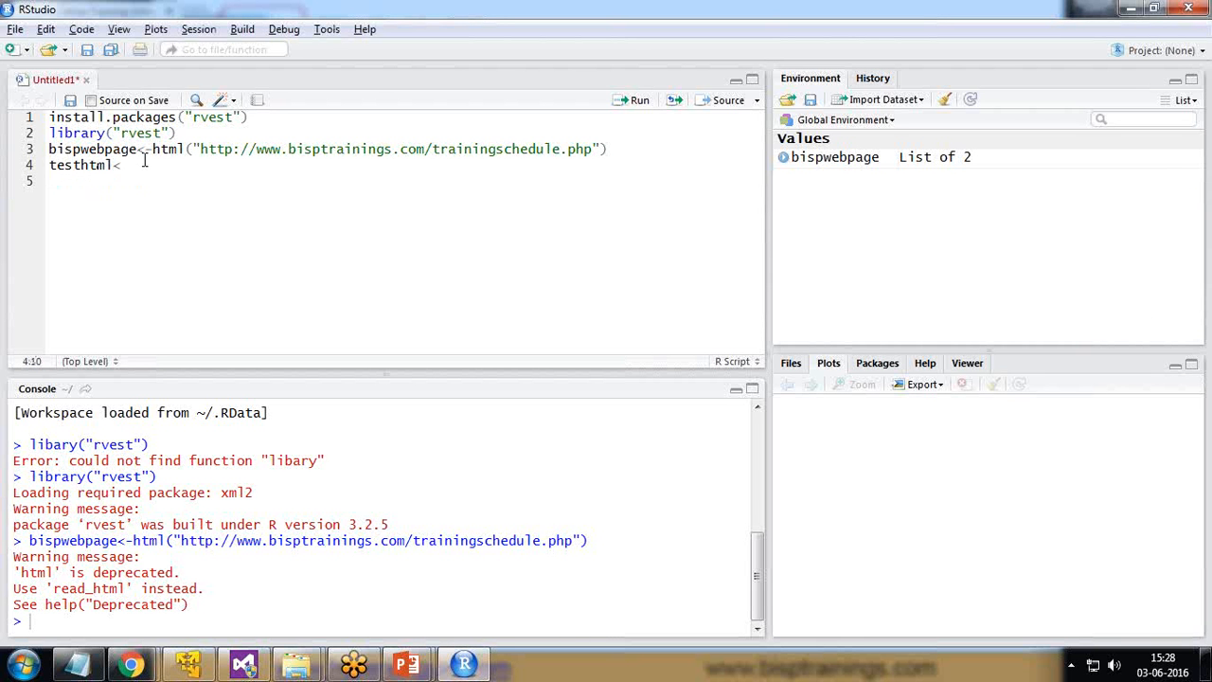
type("-")
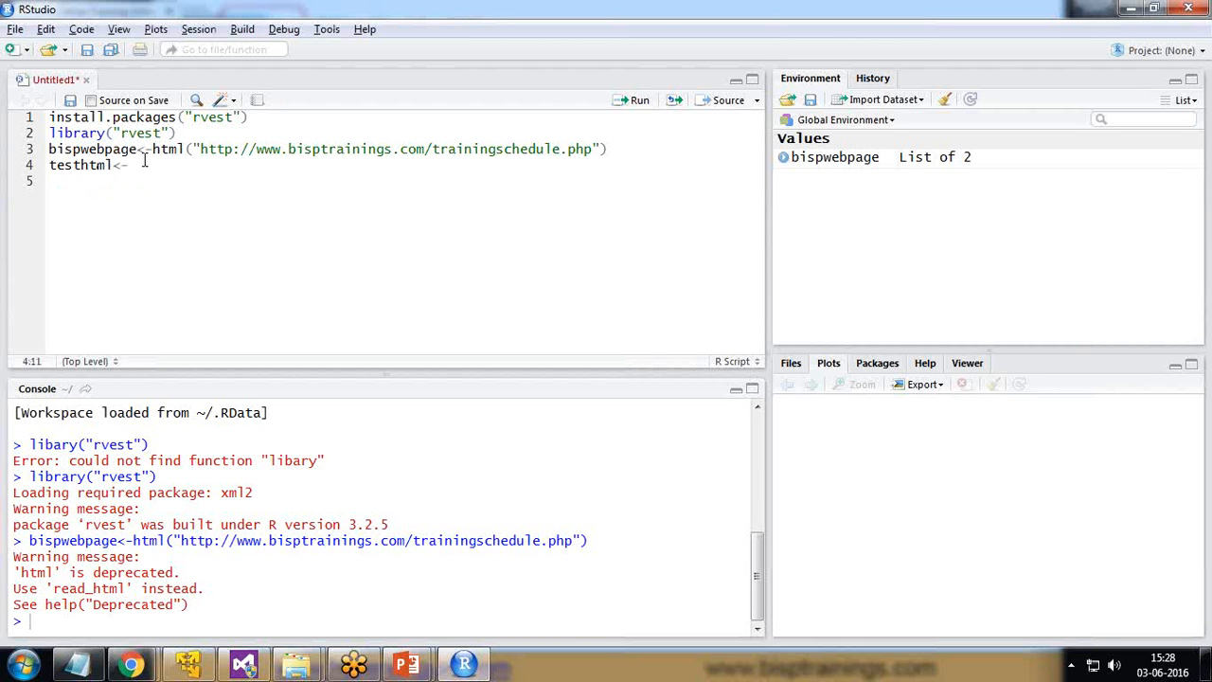
type("html_")
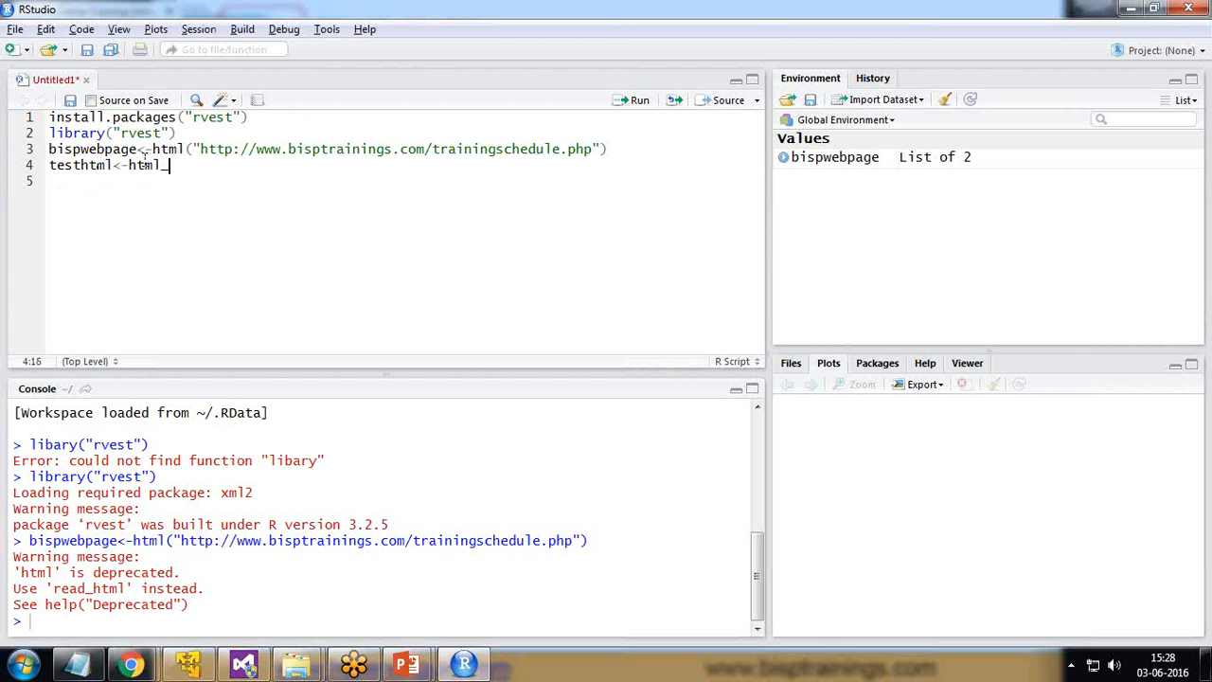
type("nodes")
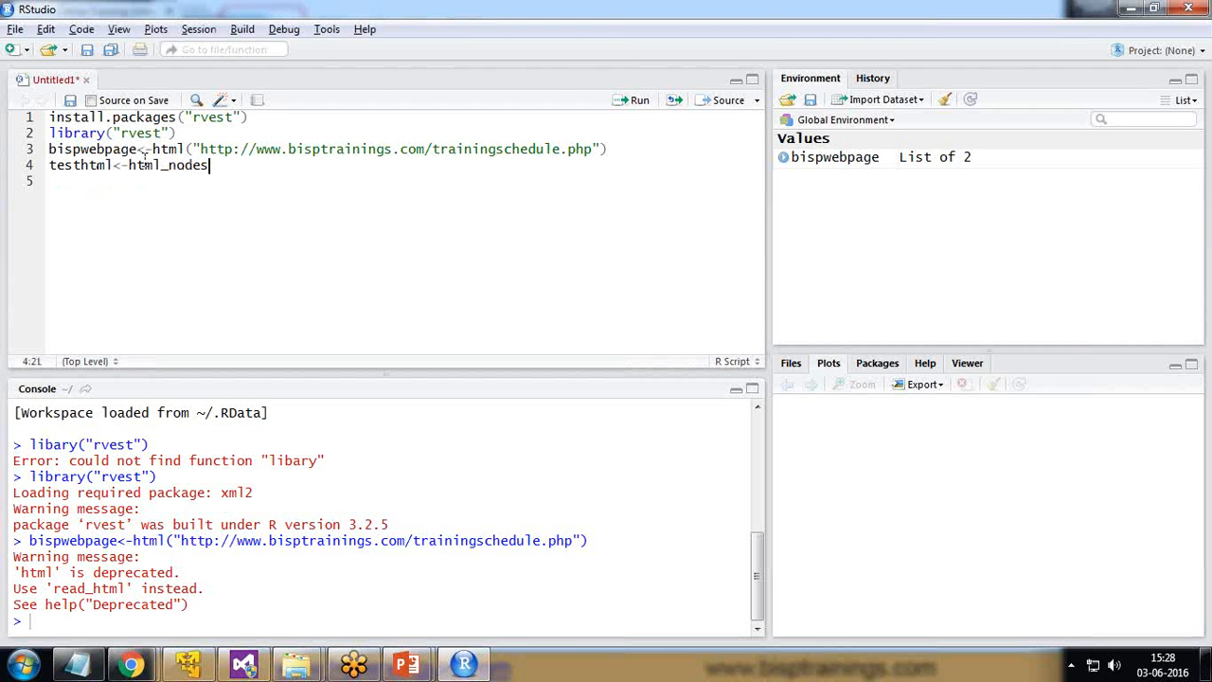
type("(")
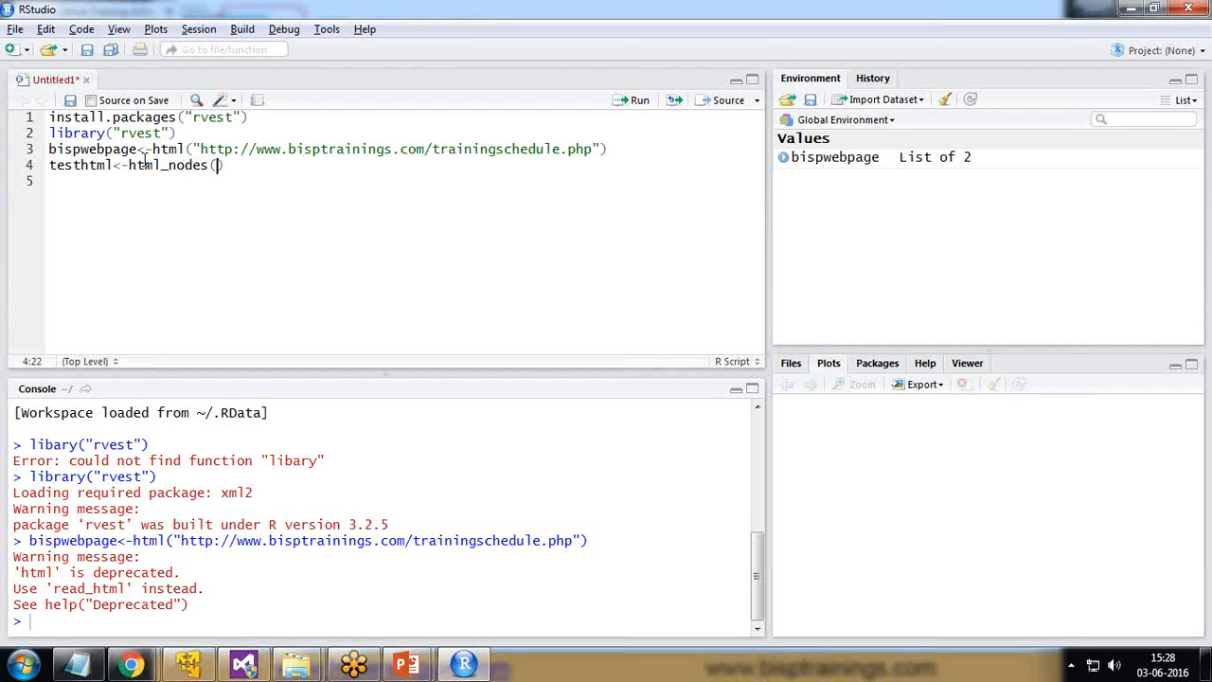
type("html[")
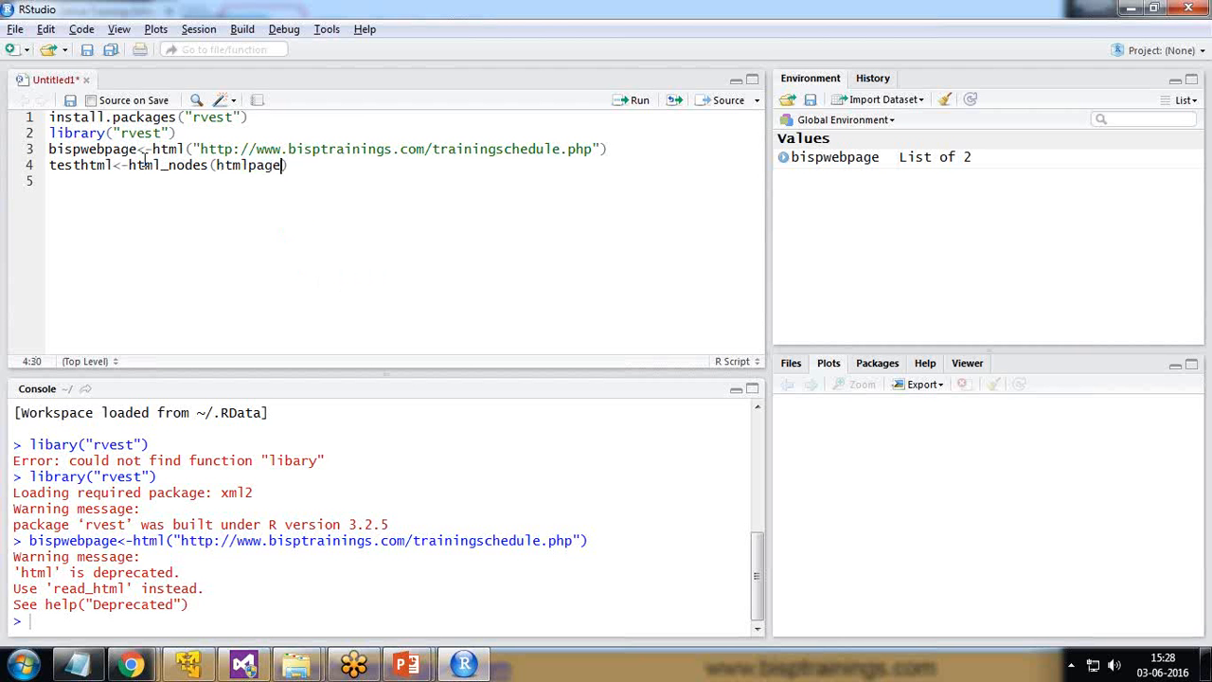
type(",\"")
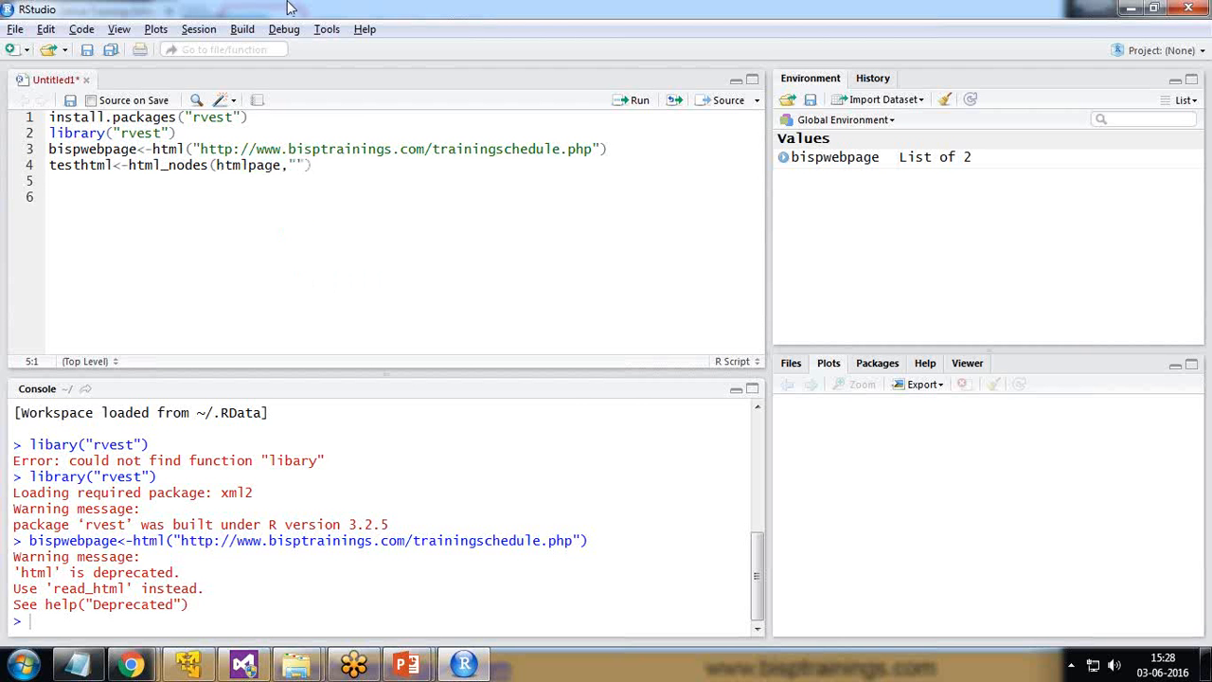
left_click(121, 658)
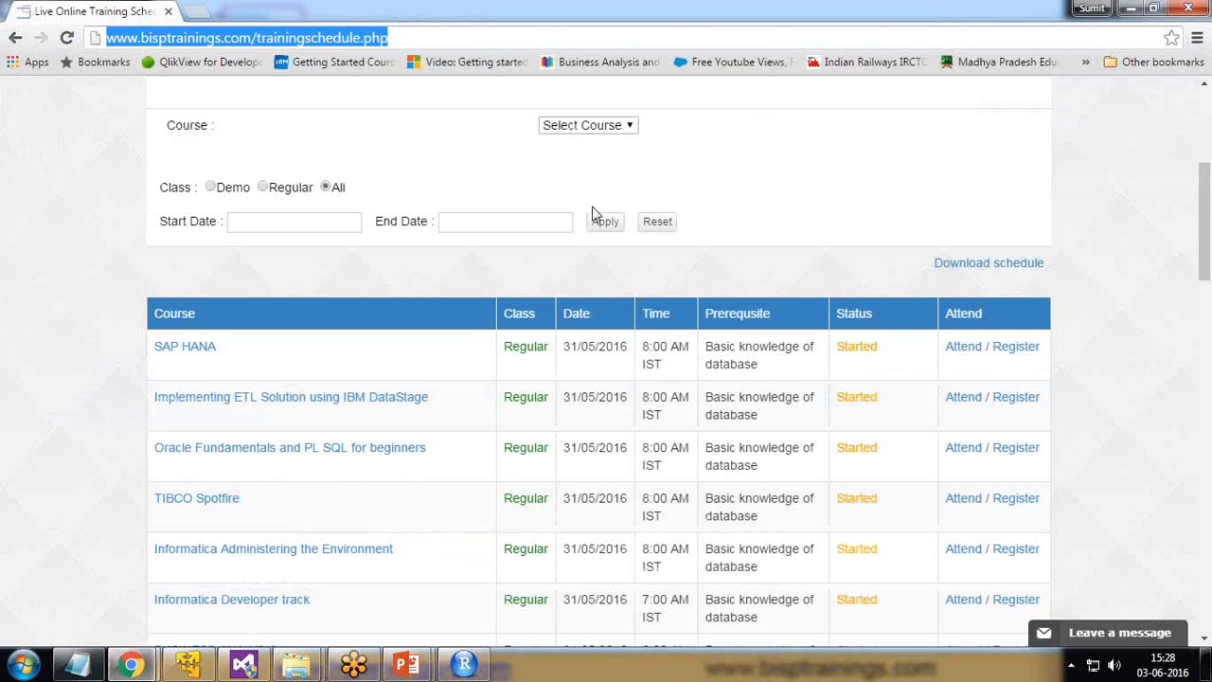
mouse_move(11, 416)
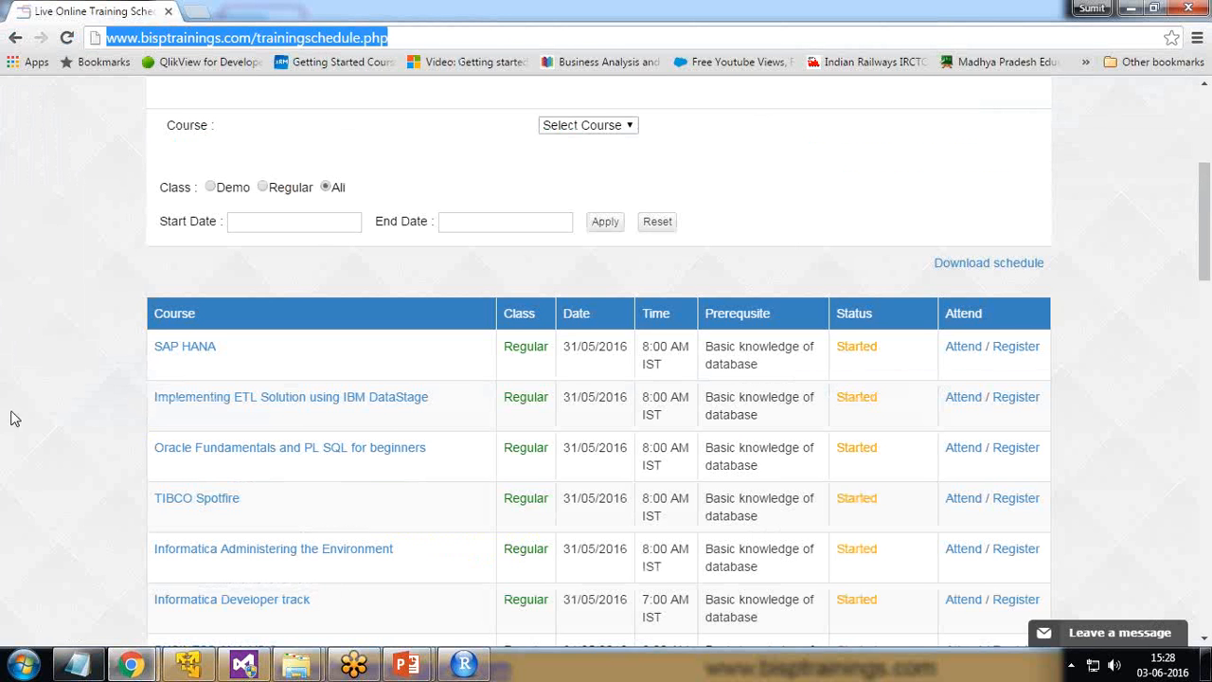
mouse_move(186, 352)
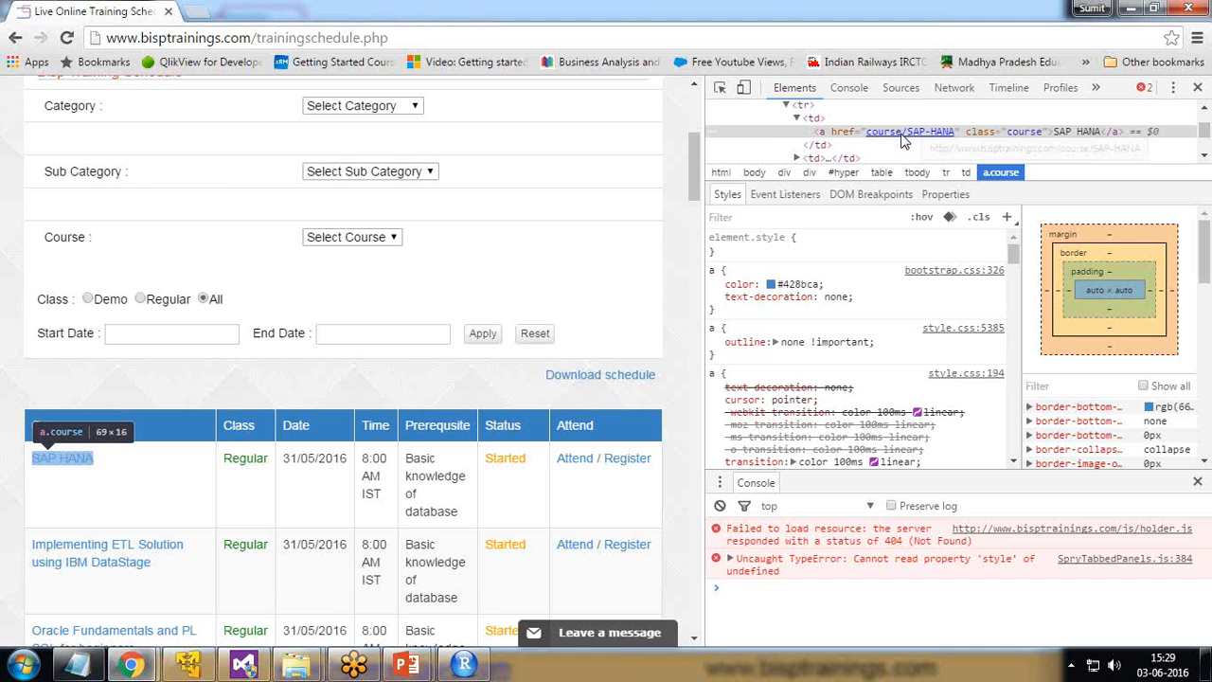
Step: Return from Chrome's inspected a.course link to the R script
left_click(462, 663)
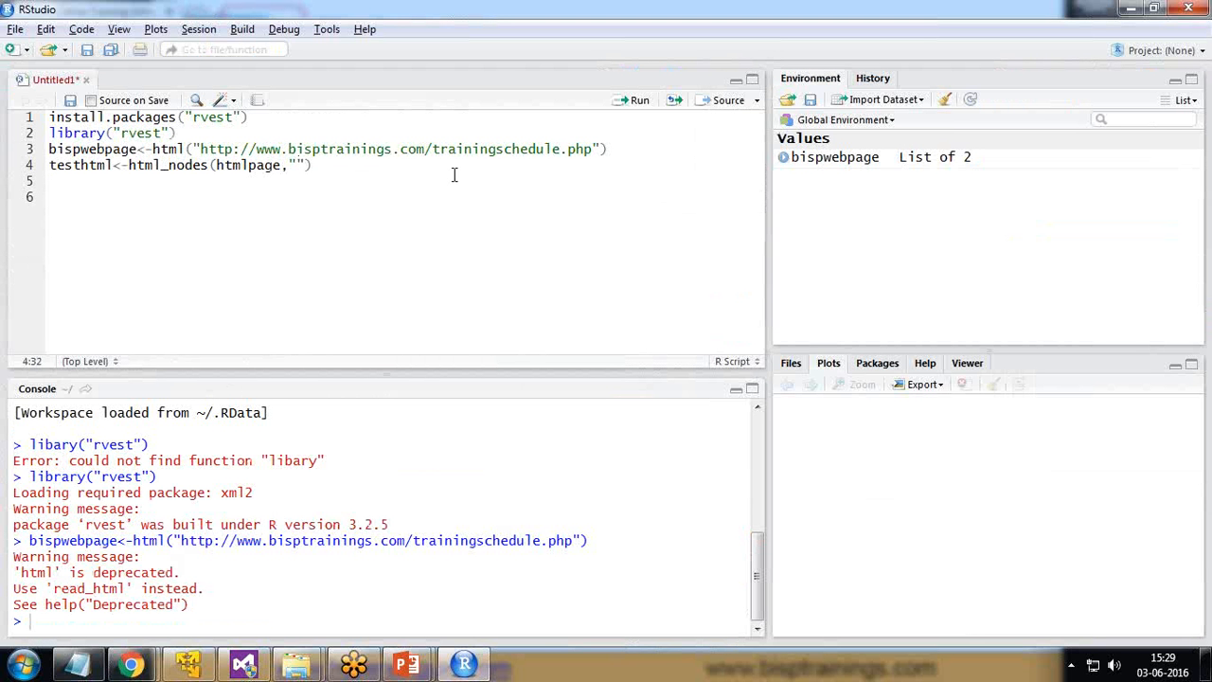
Step: Fill in the "a.course" selector and run the html_nodes line
type("a.course")
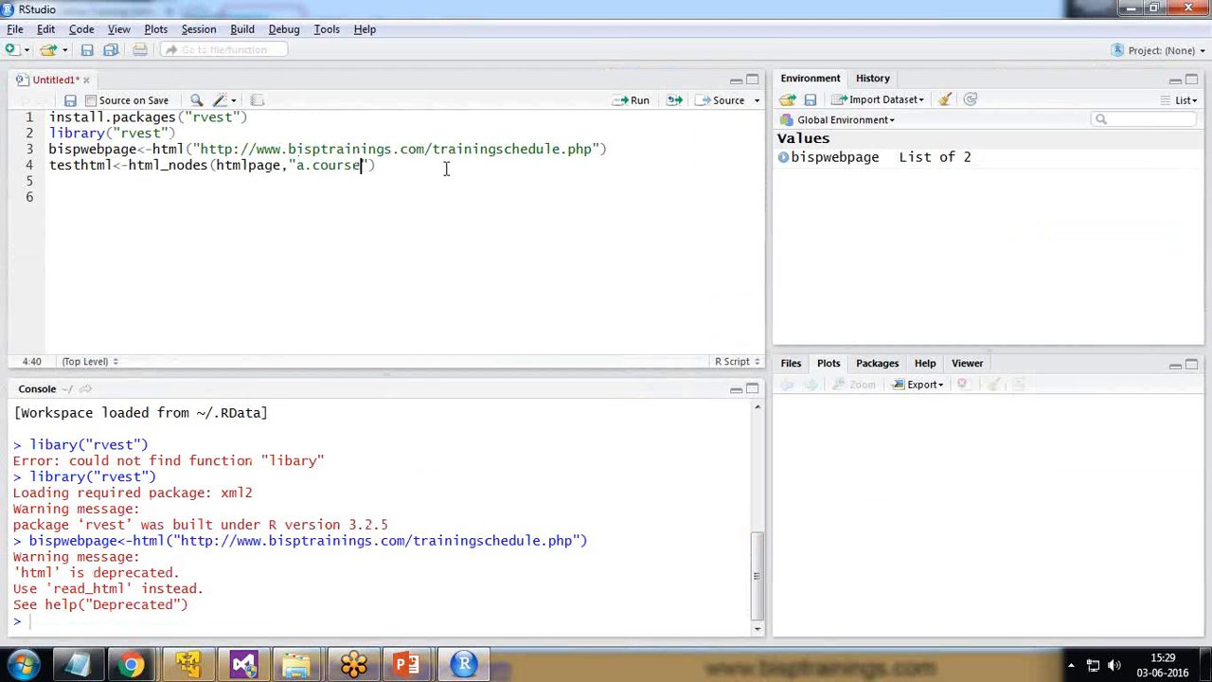
left_click(639, 100)
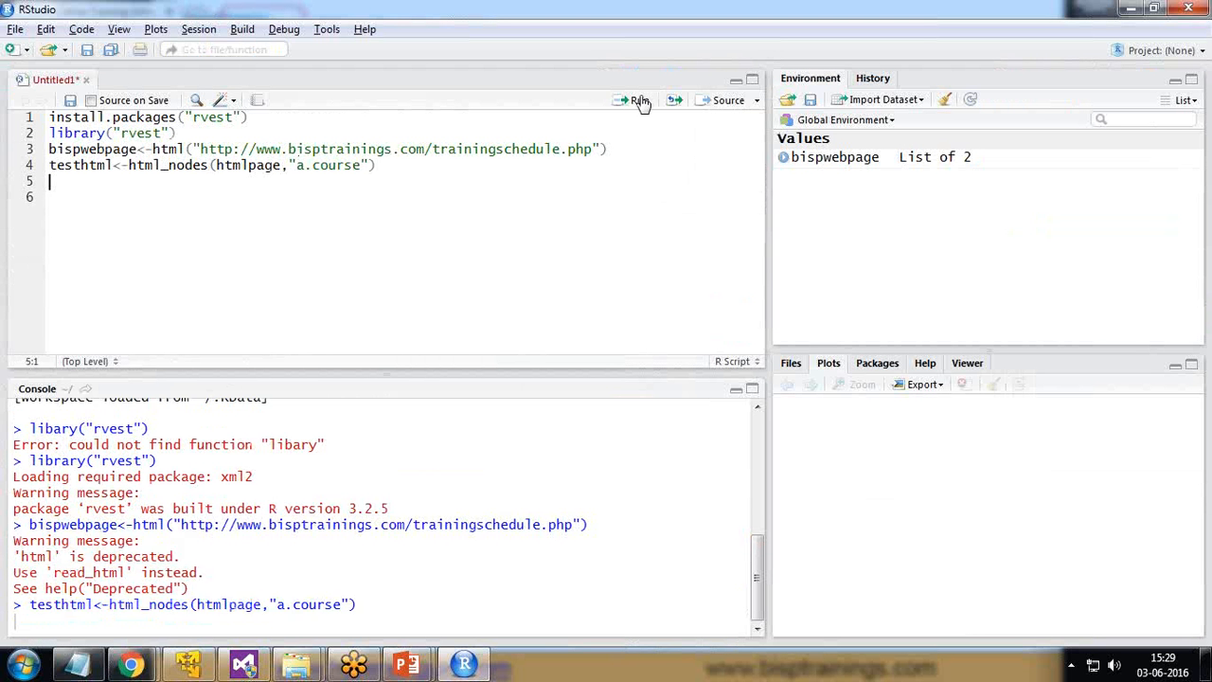
left_click(633, 100)
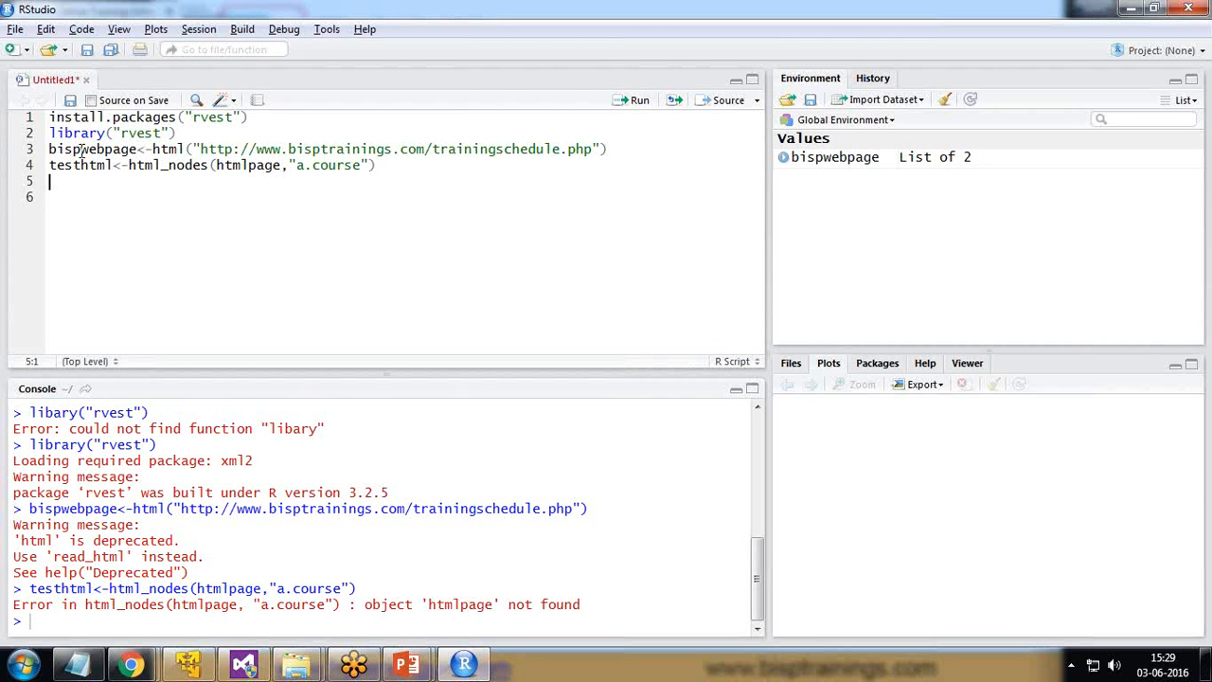
Step: Replace htmlpage with bispwebpage via autocomplete so testhtml holds the 32 course links
double_click(248, 164)
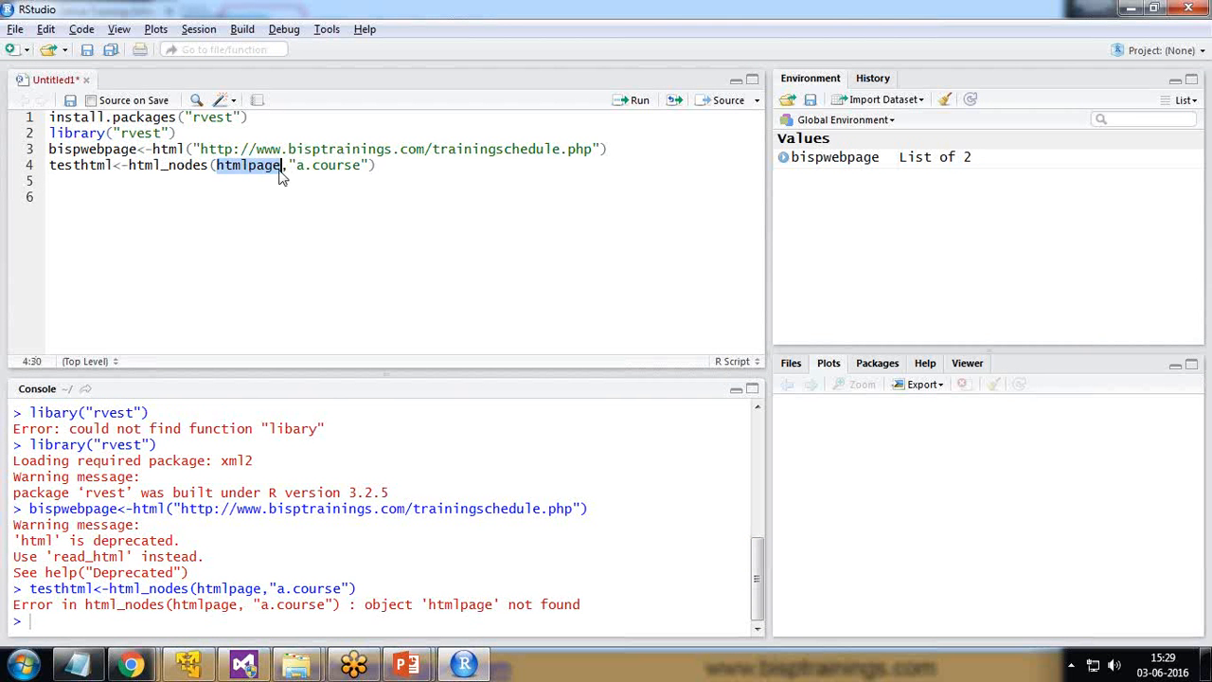
type("bispweb")
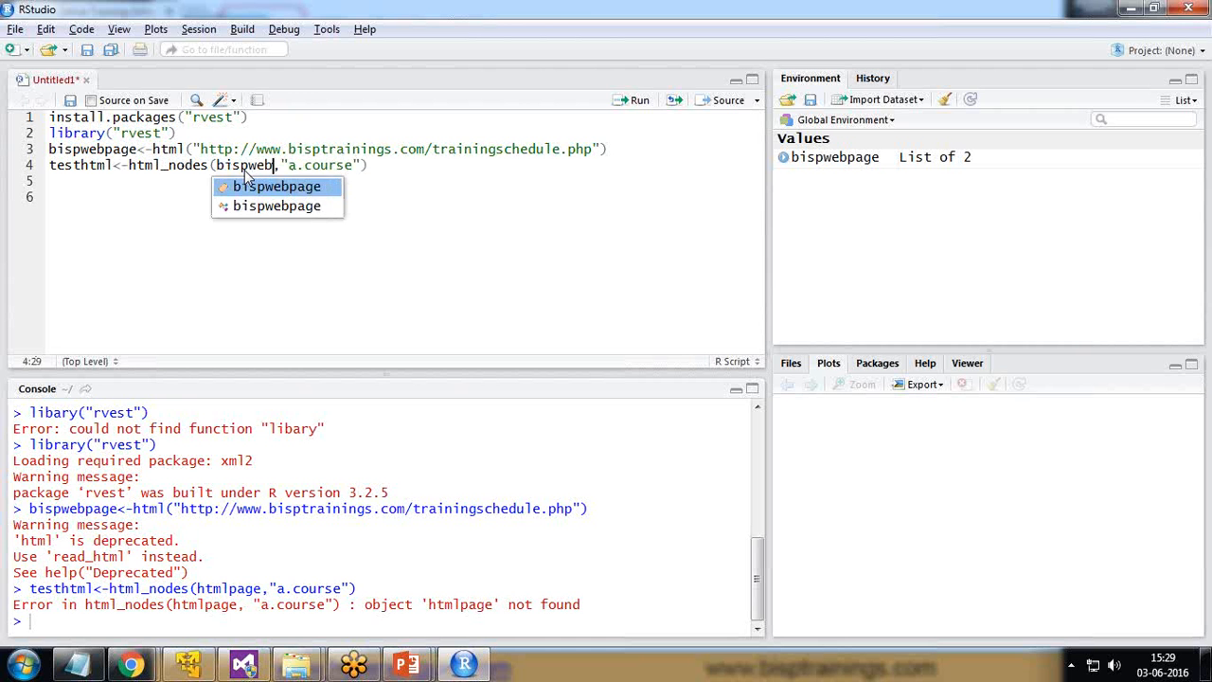
key("Tab")
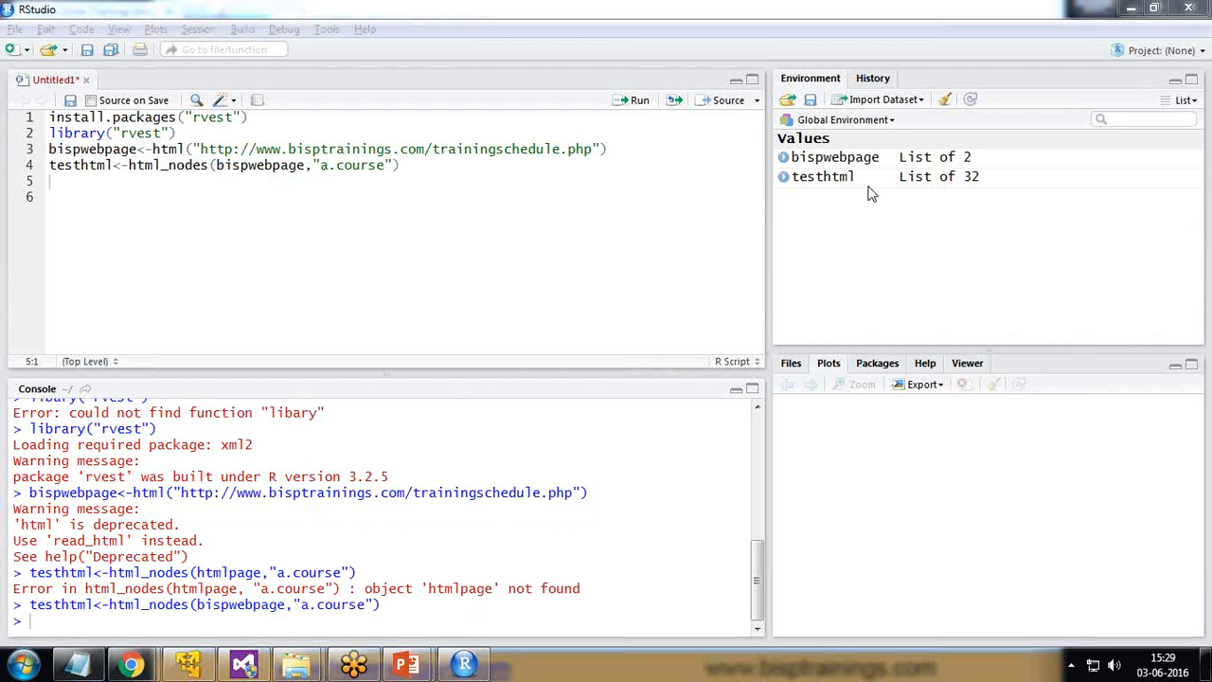
mouse_move(436, 170)
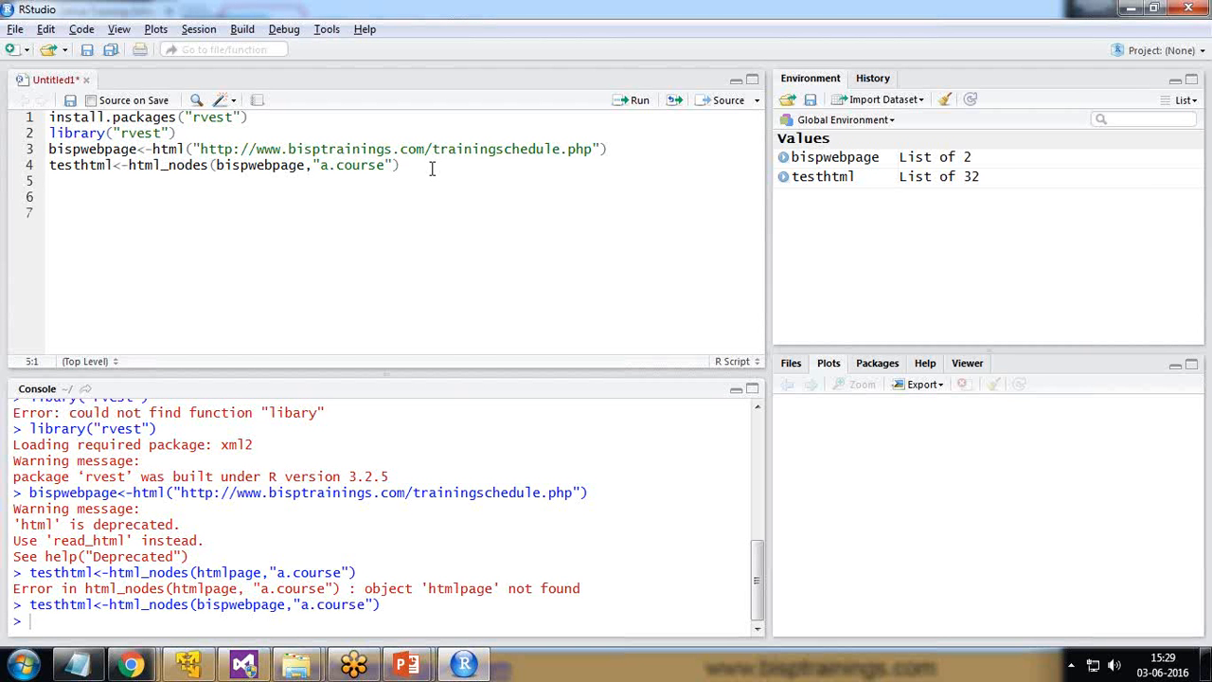
type("tra")
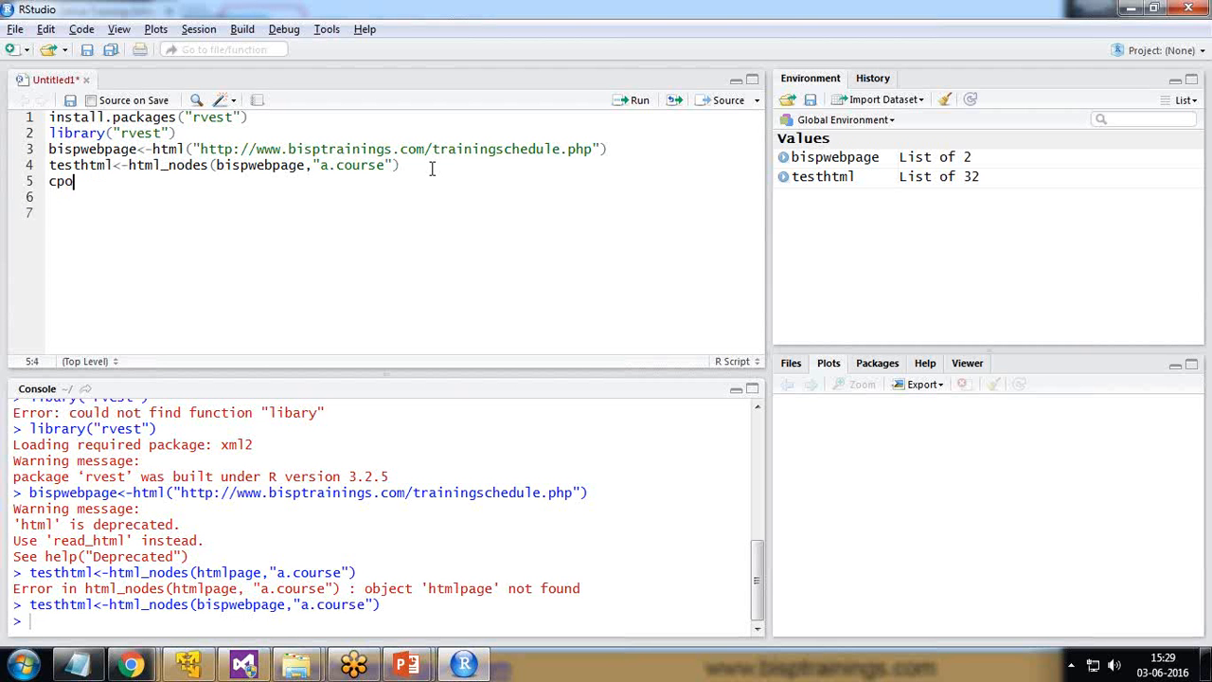
Step: Assign coursename <- html_text(testhtml) and run it
type("oursename")
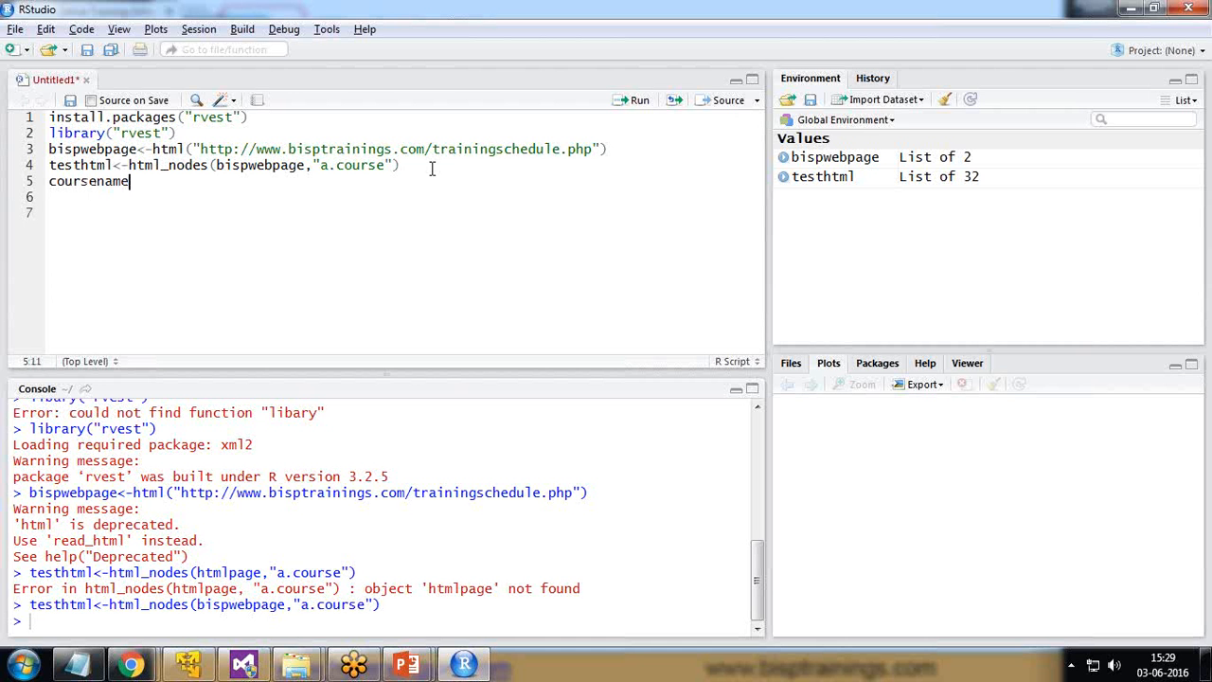
type("<-")
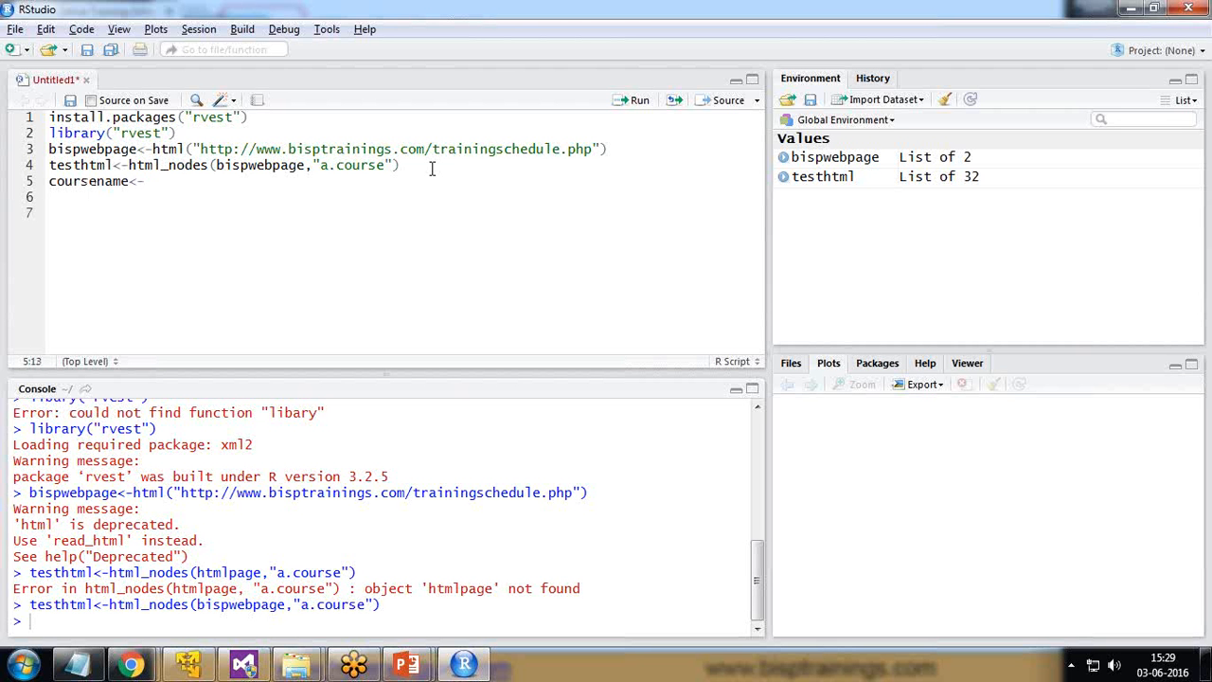
type("html")
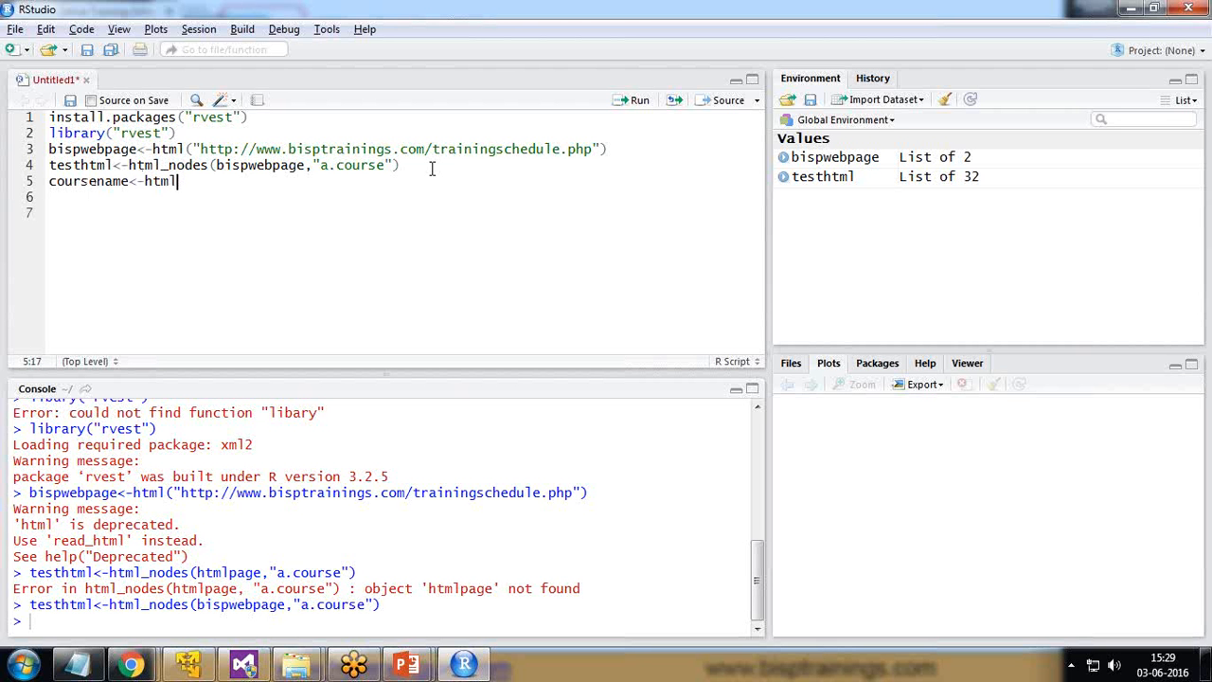
key("BackSpace")
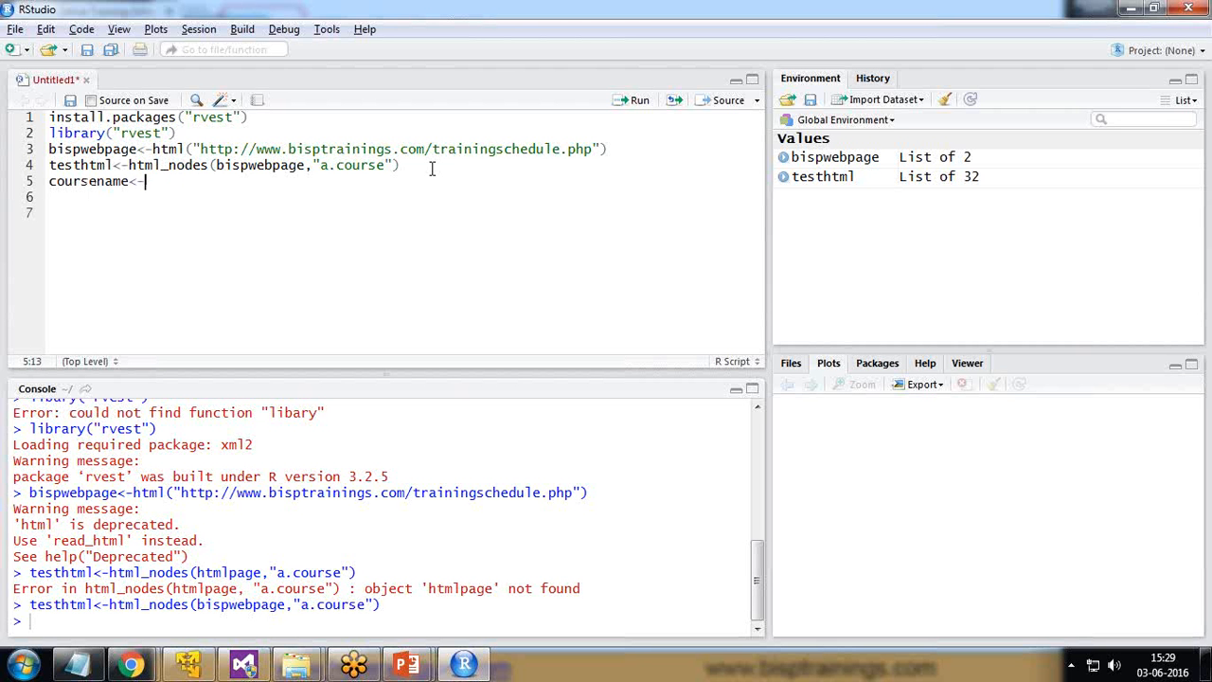
type("html")
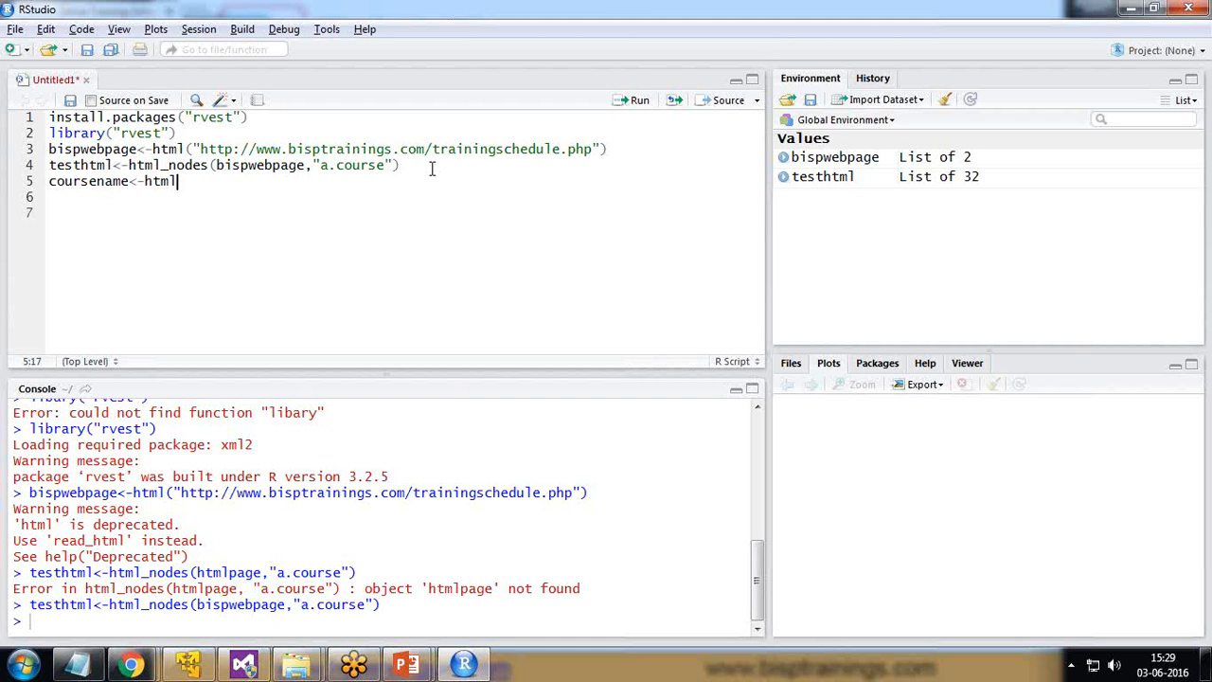
type("_text()")
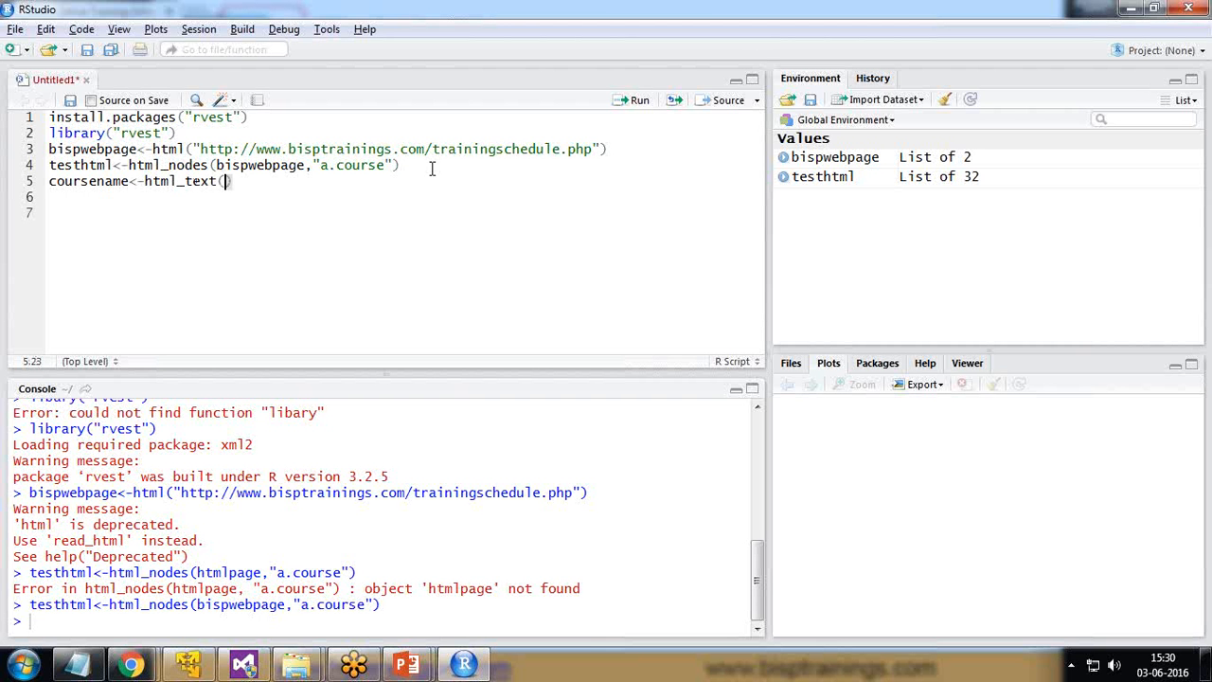
type("testhtml")
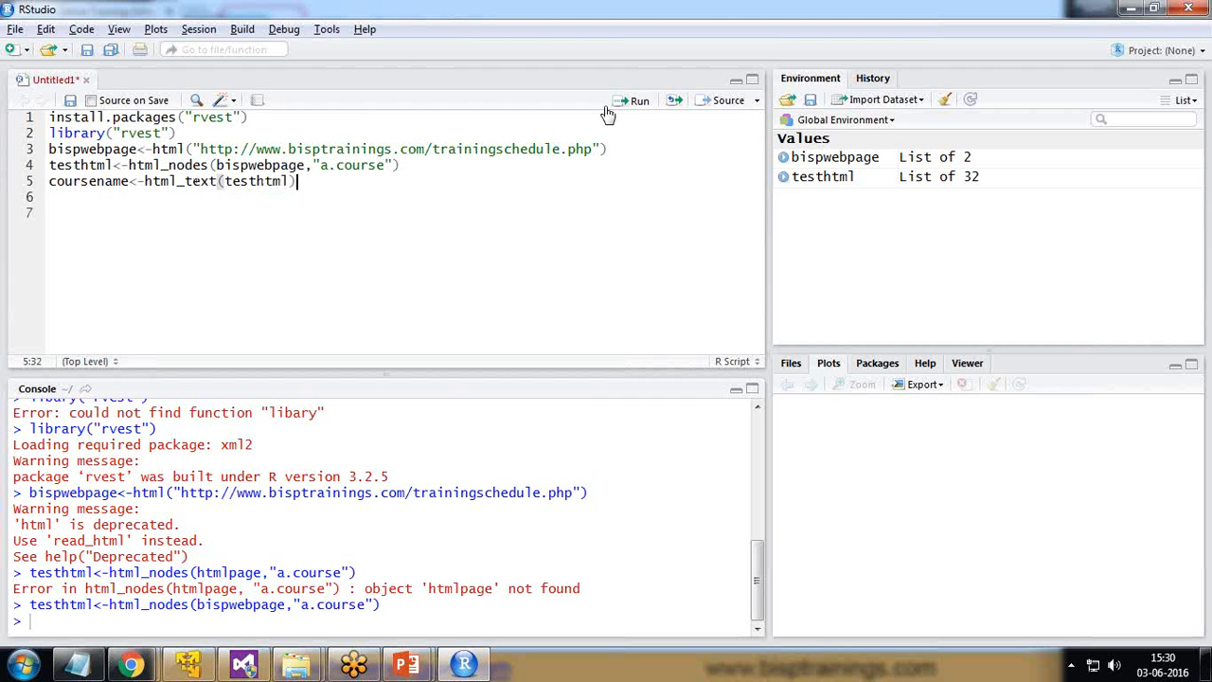
left_click(632, 100)
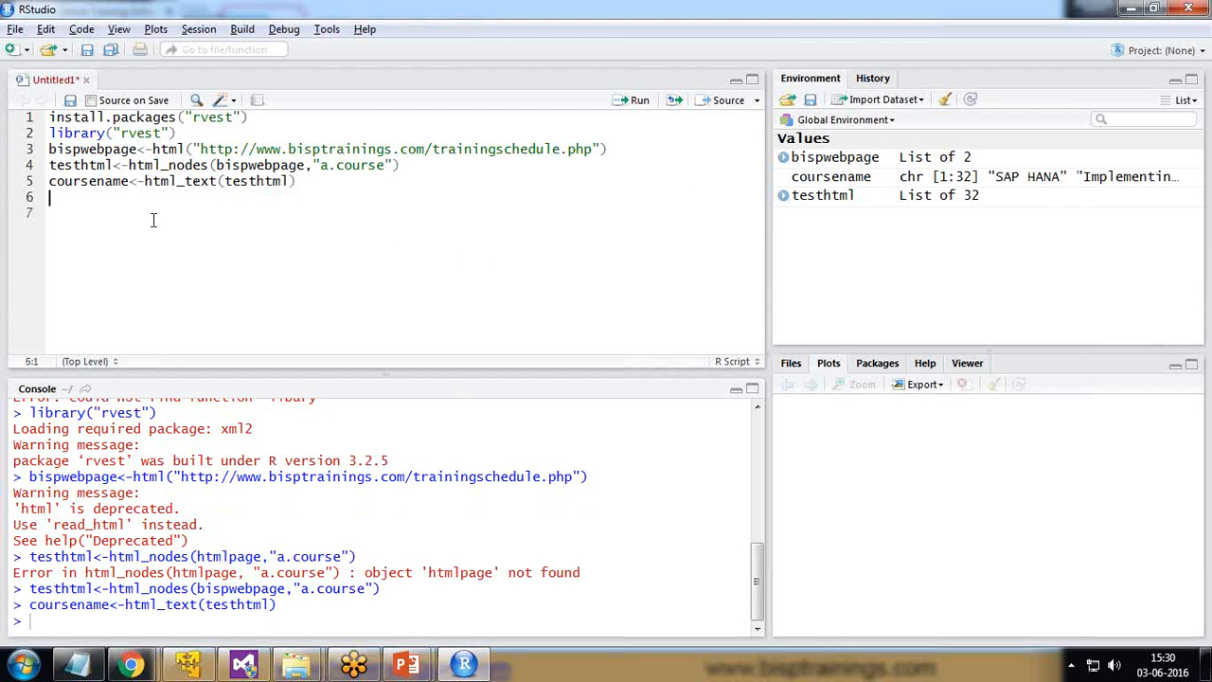
Step: Print coursename in the console to list course titles like "SAP HANA"
type("coursena")
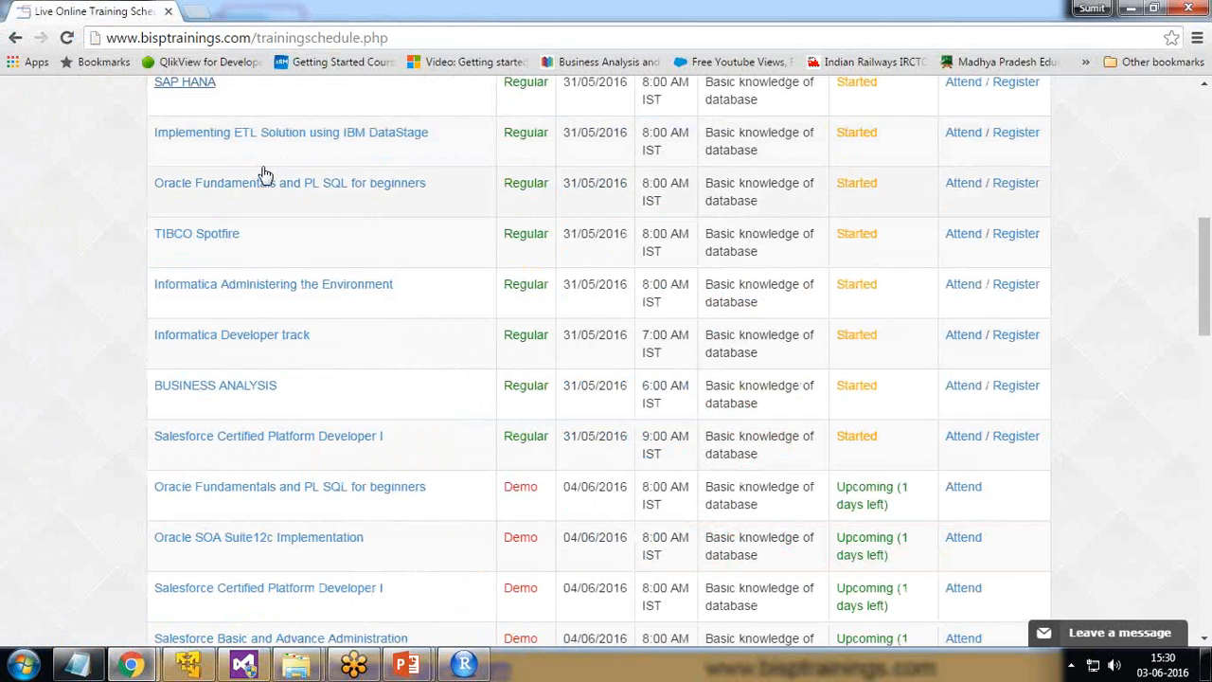
scroll("down", 3)
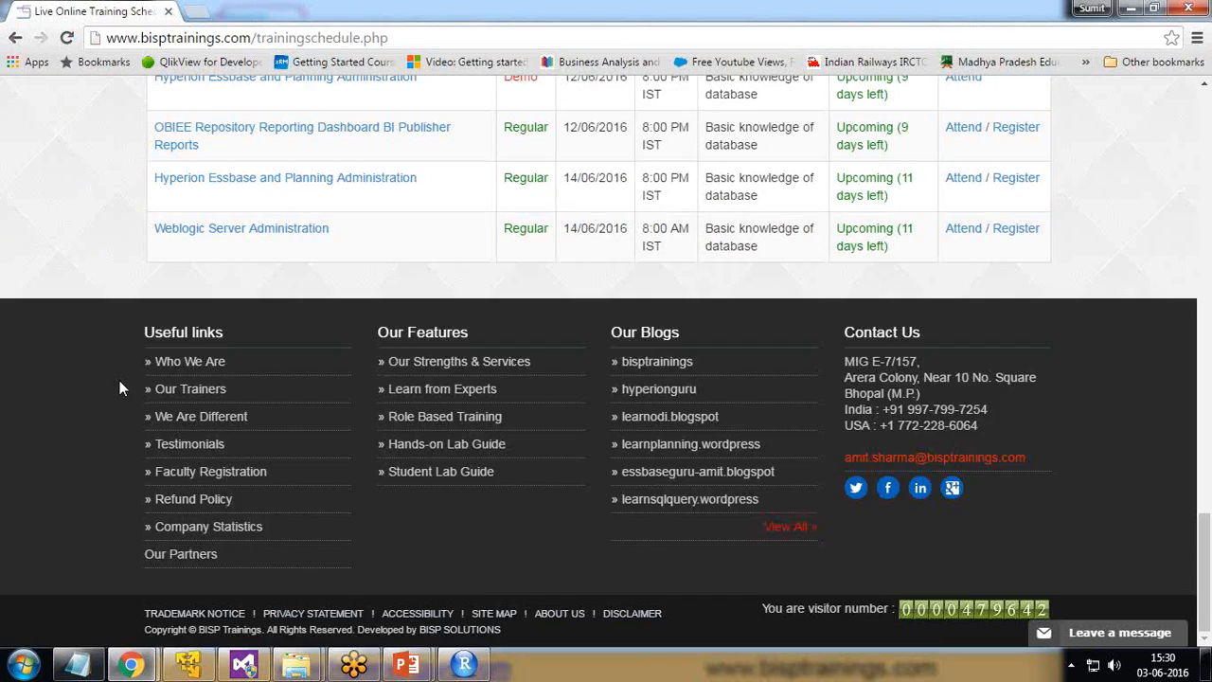
left_click(462, 662)
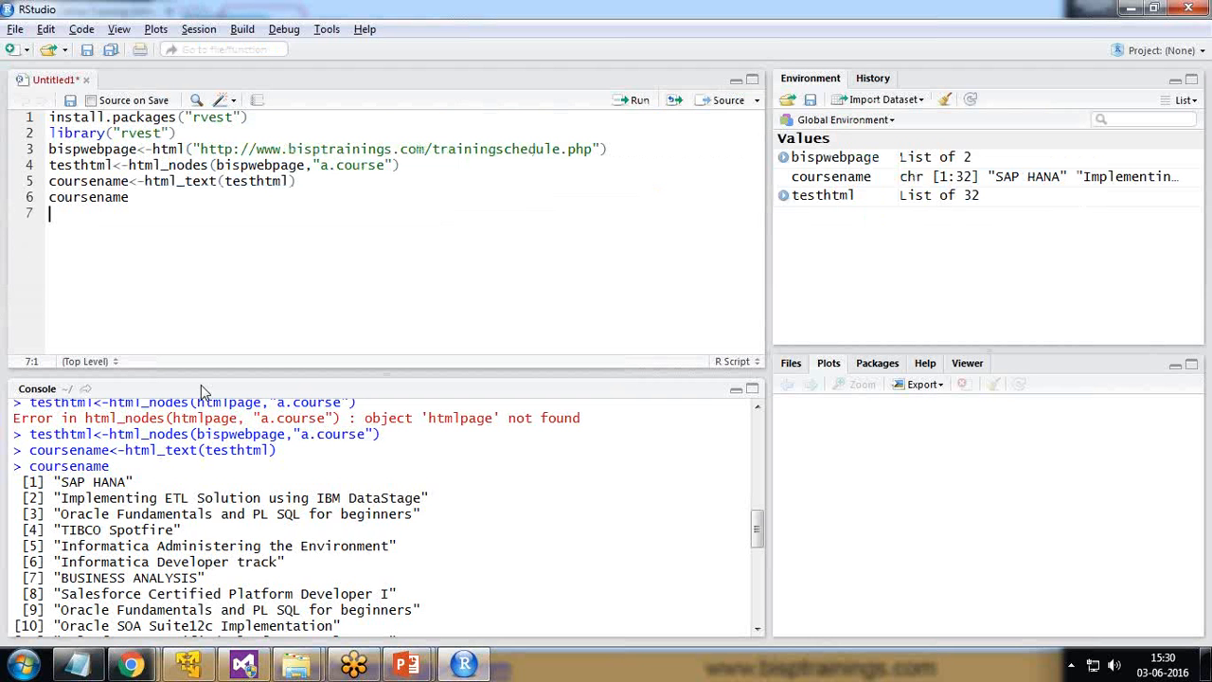
scroll("down", 3)
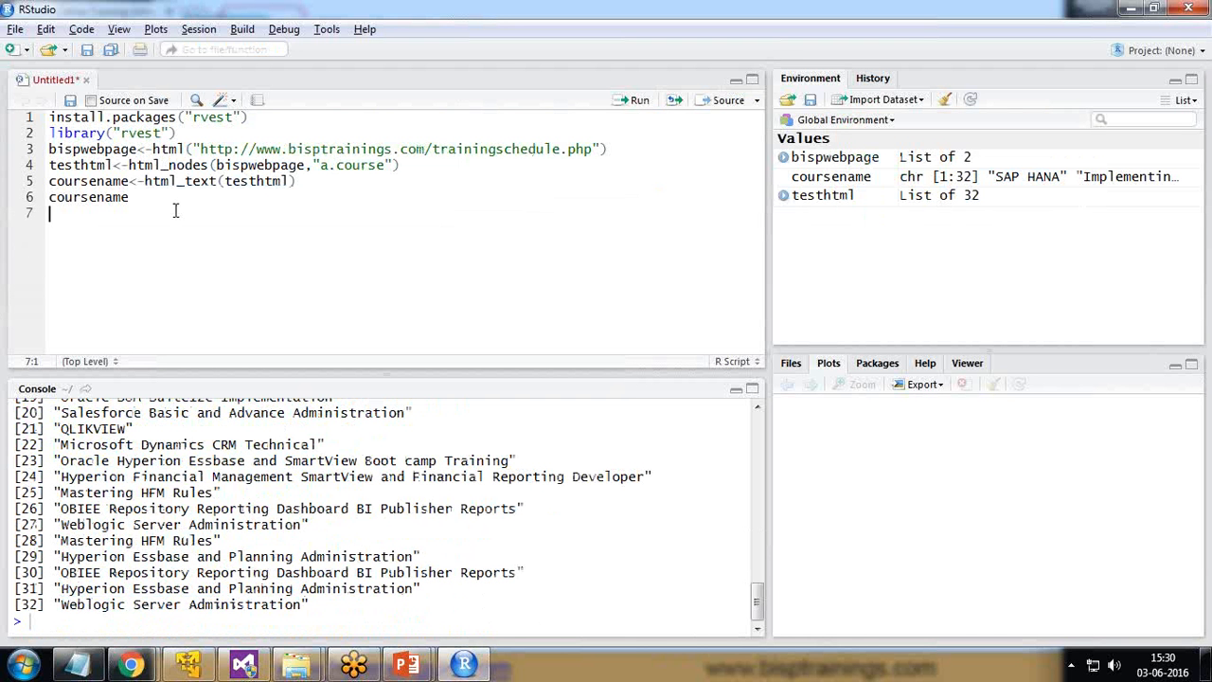
left_click(129, 197)
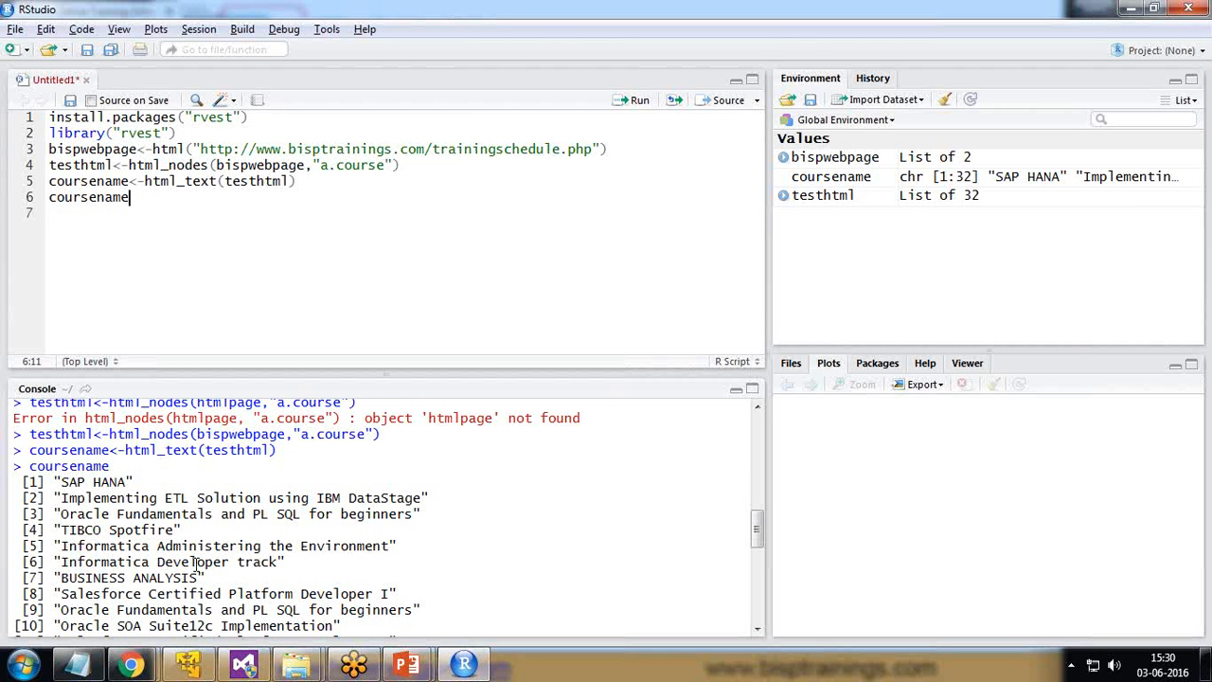
mouse_move(151, 197)
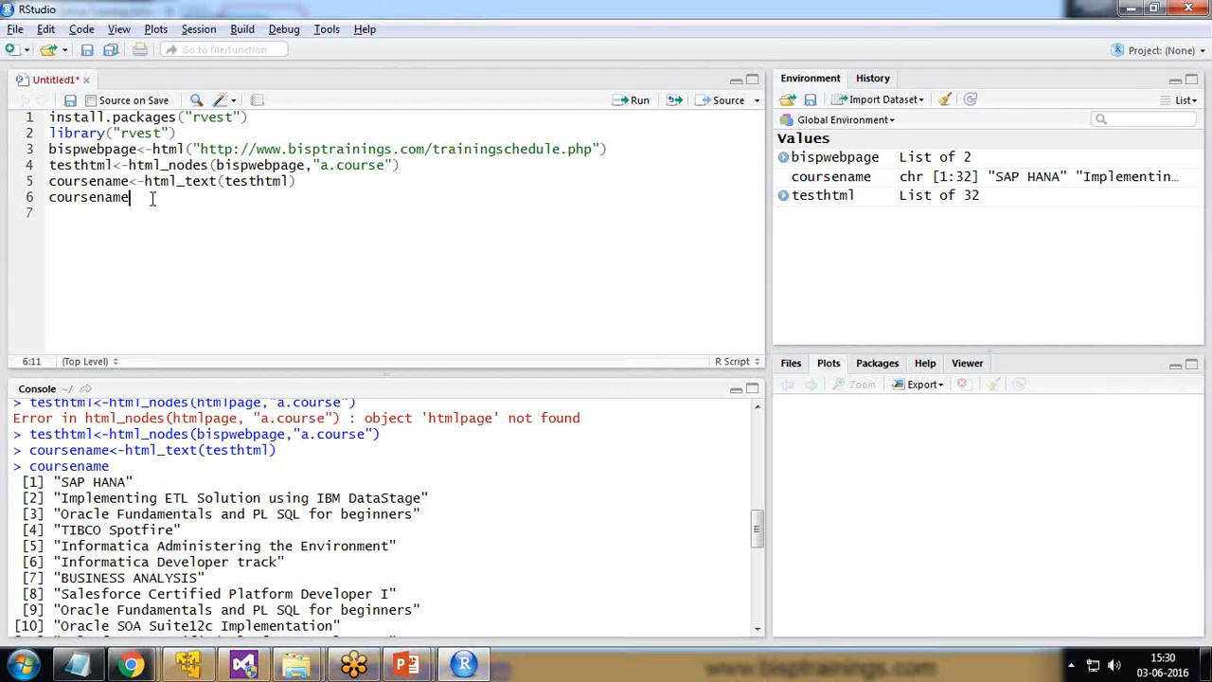
key("Enter")
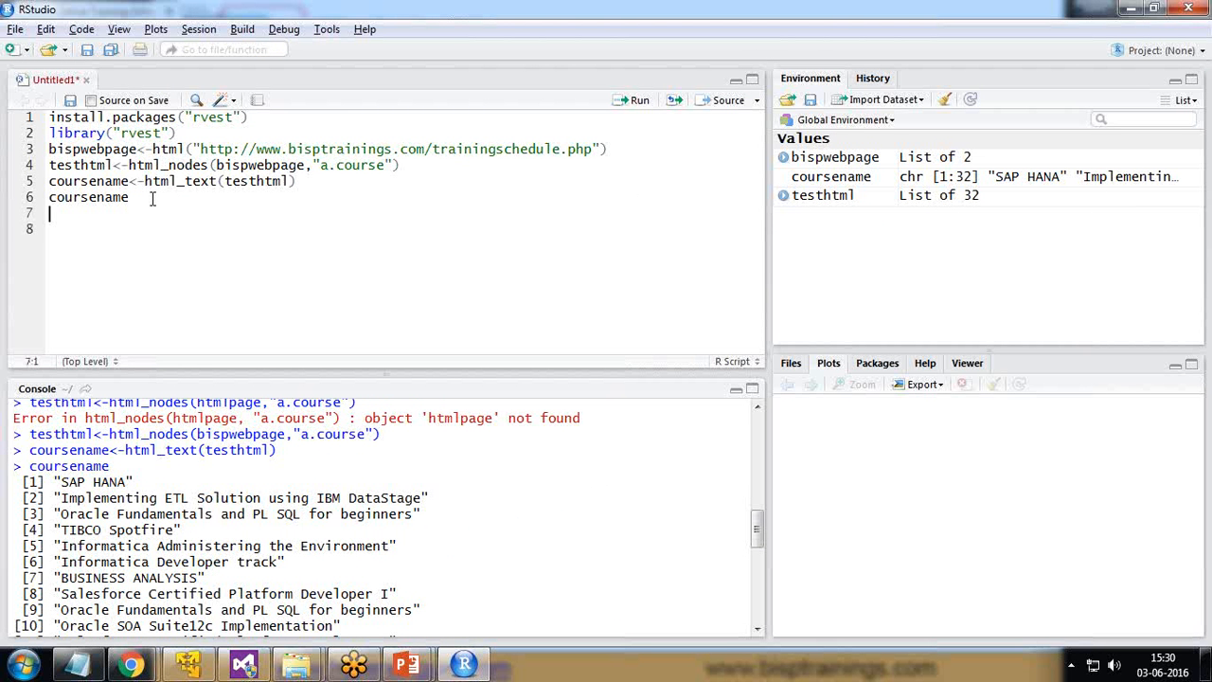
Step: Run paste(coursename, collapse = "") to print all course titles as one continuous string
type("paste(")
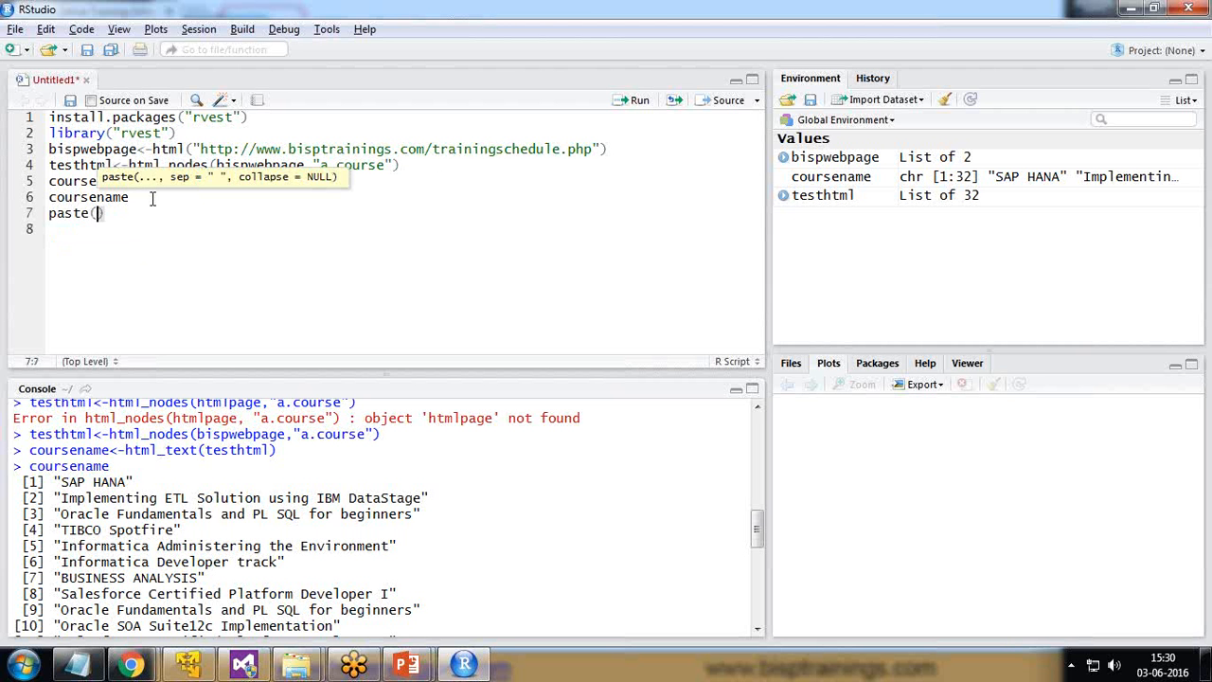
type("coursename")
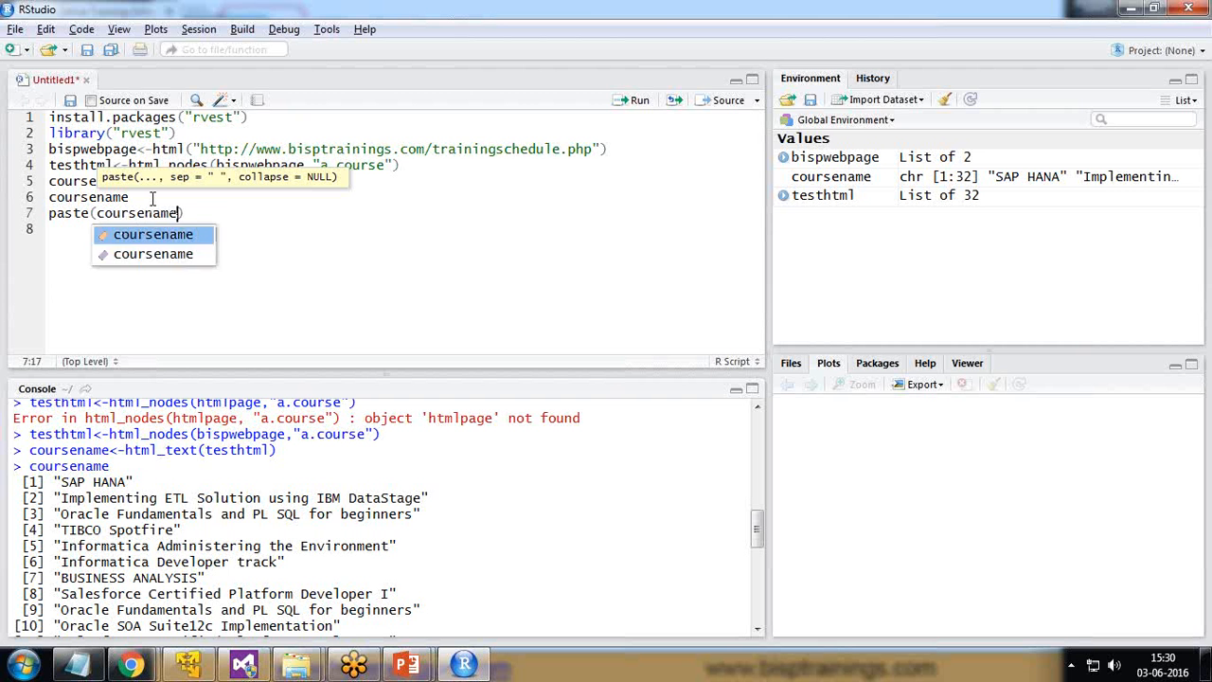
type(",collapse = \"")
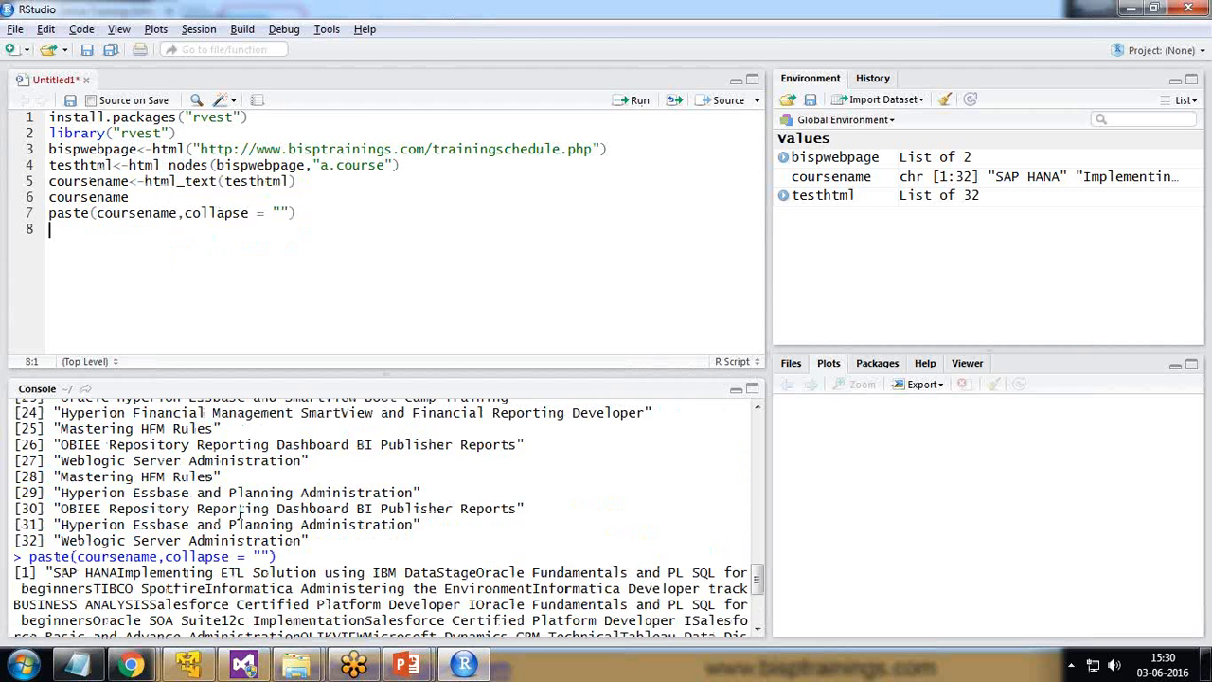
scroll("down", 3)
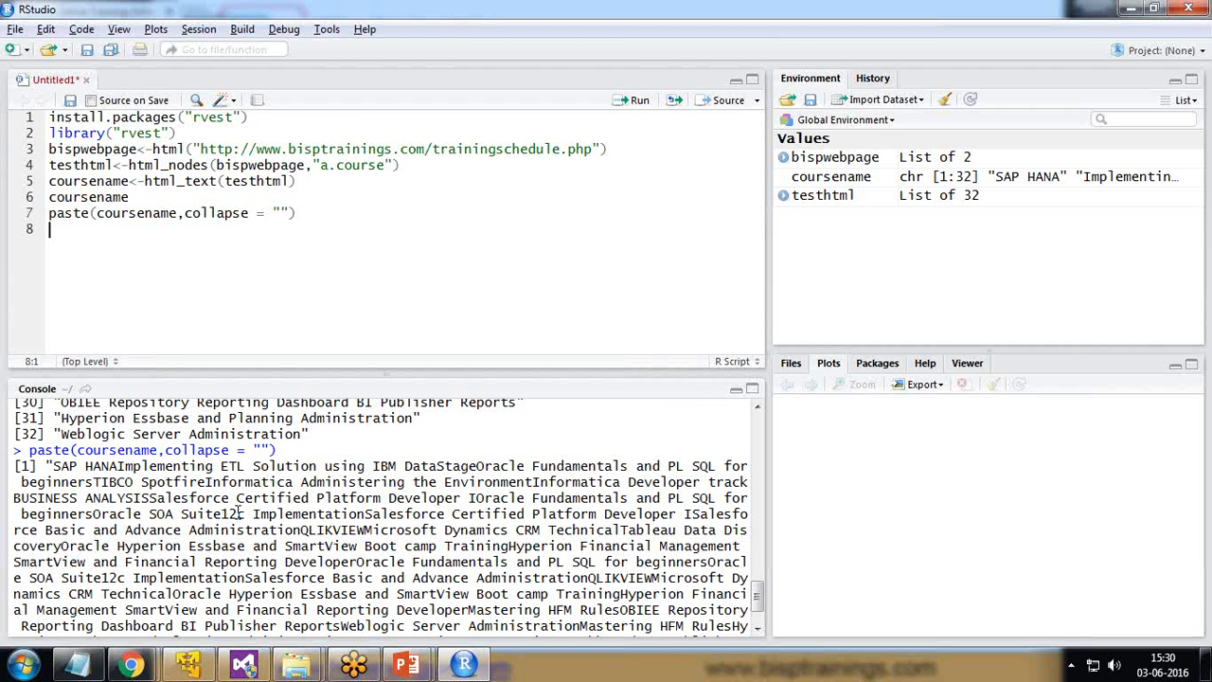
scroll("down", 3)
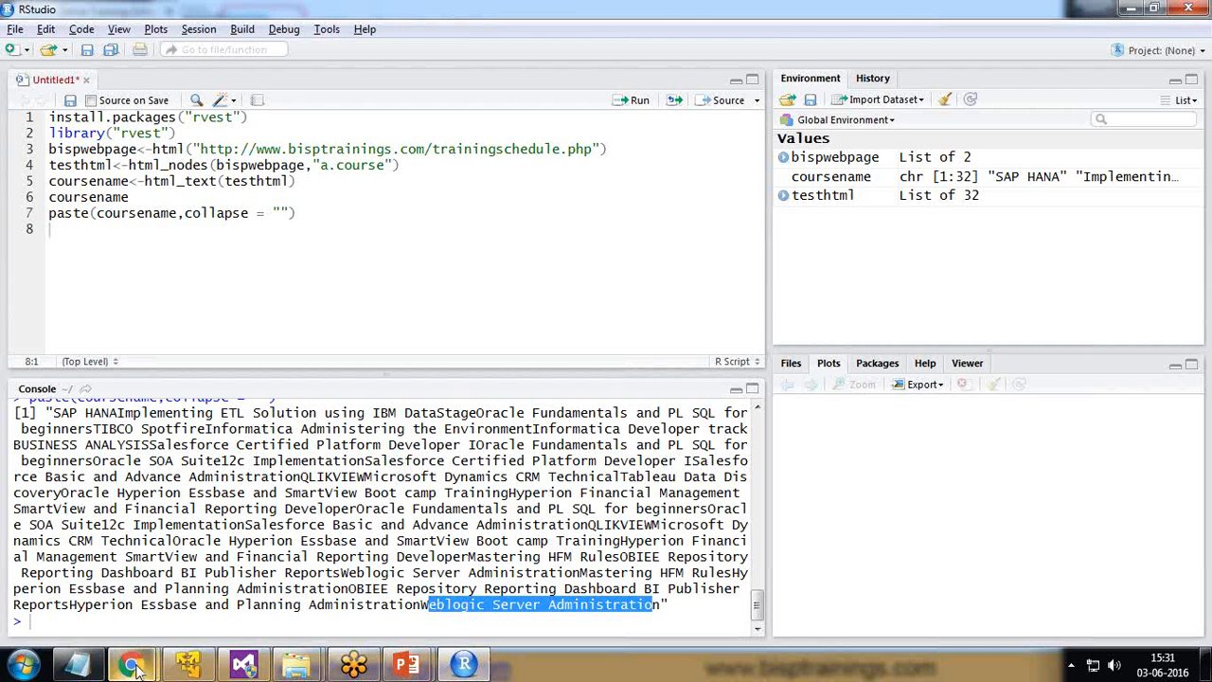
Step: Select the word Regular in the schedule's Class column to inspect its markup, then return to the slideshow
left_click(125, 657)
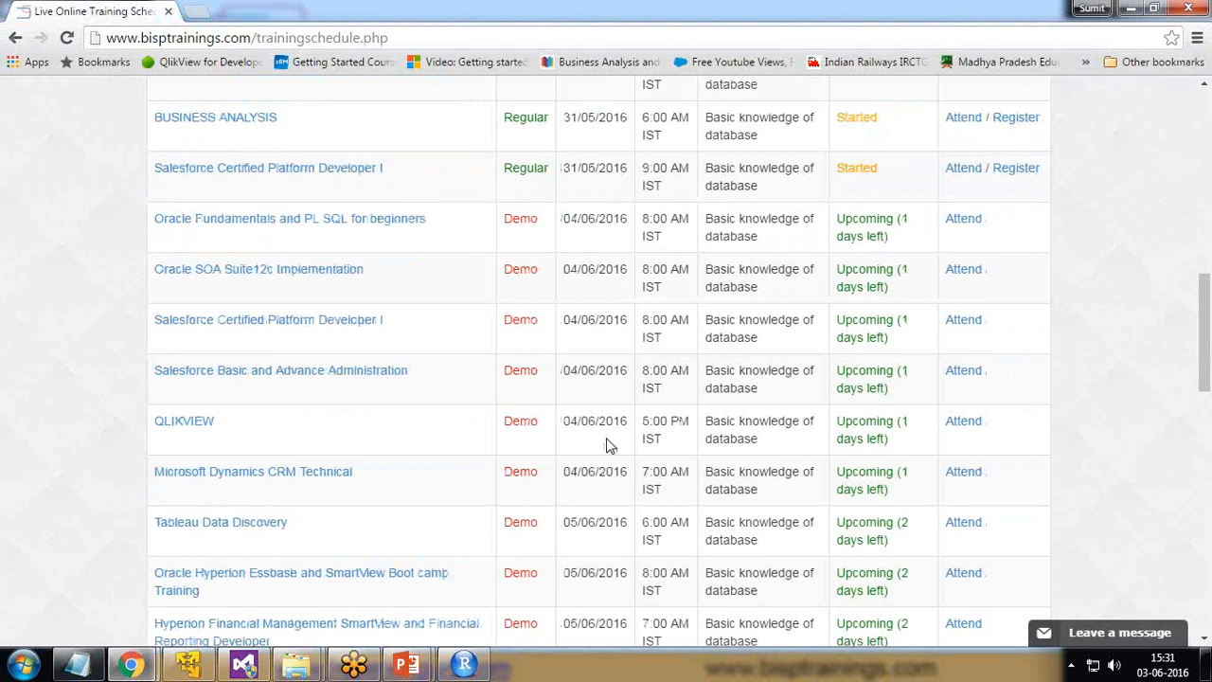
scroll("up", 3)
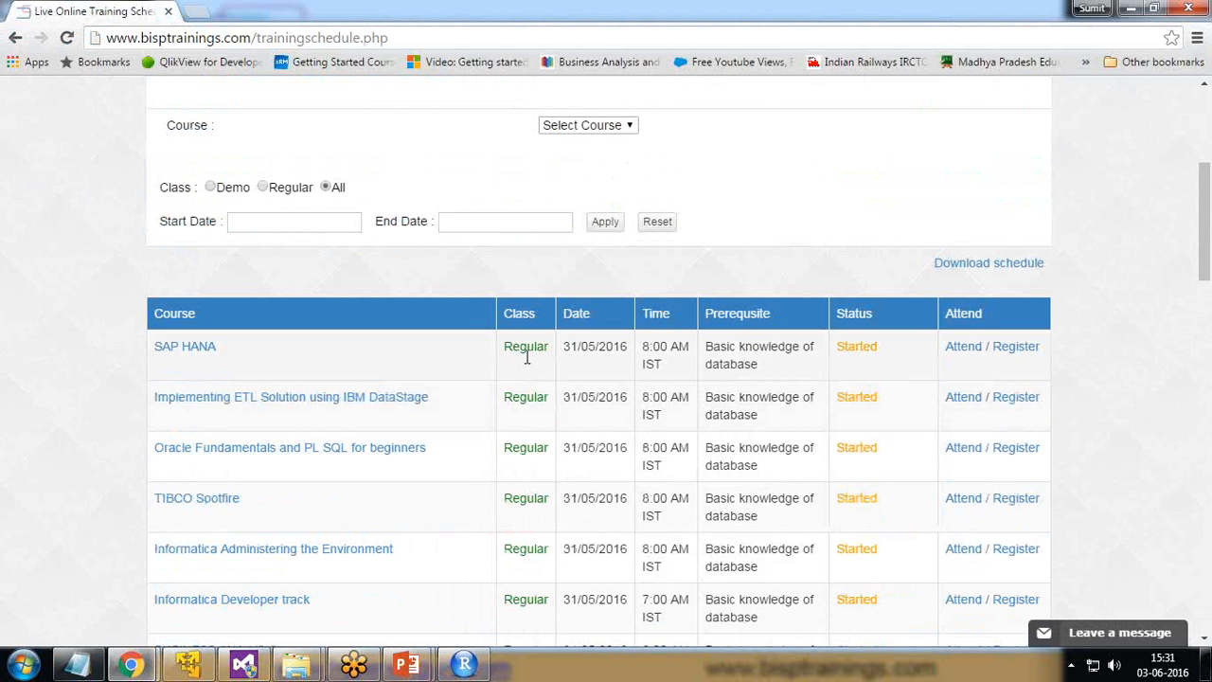
double_click(526, 347)
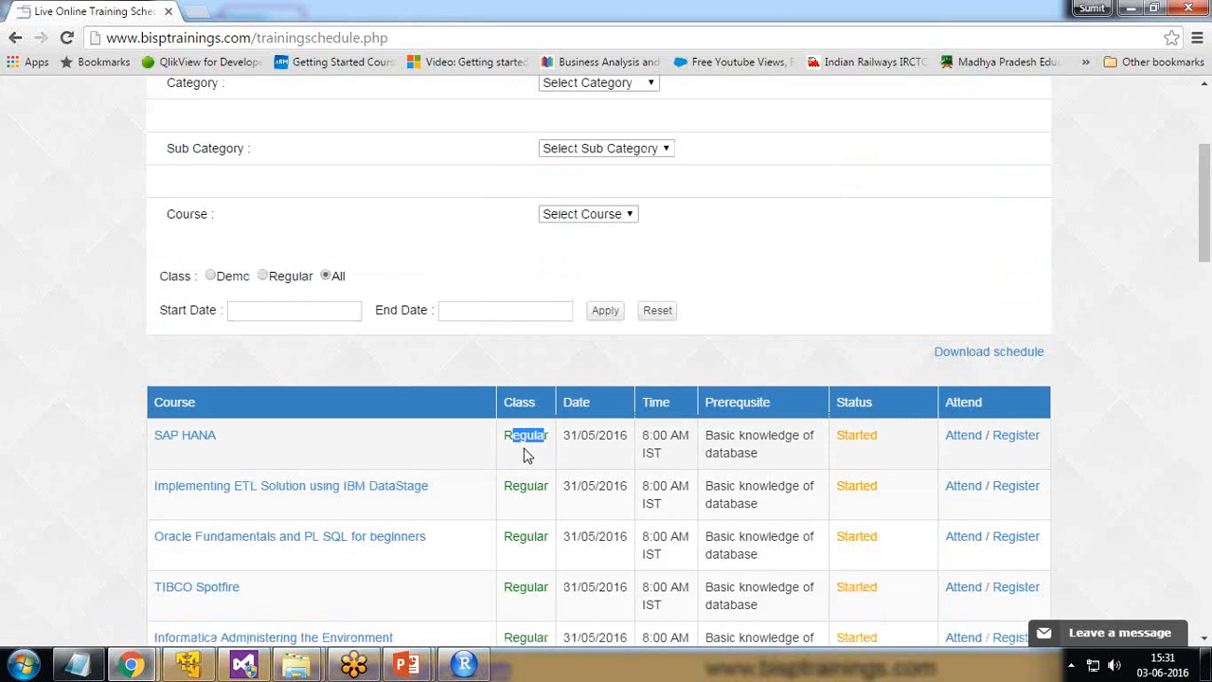
mouse_move(811, 271)
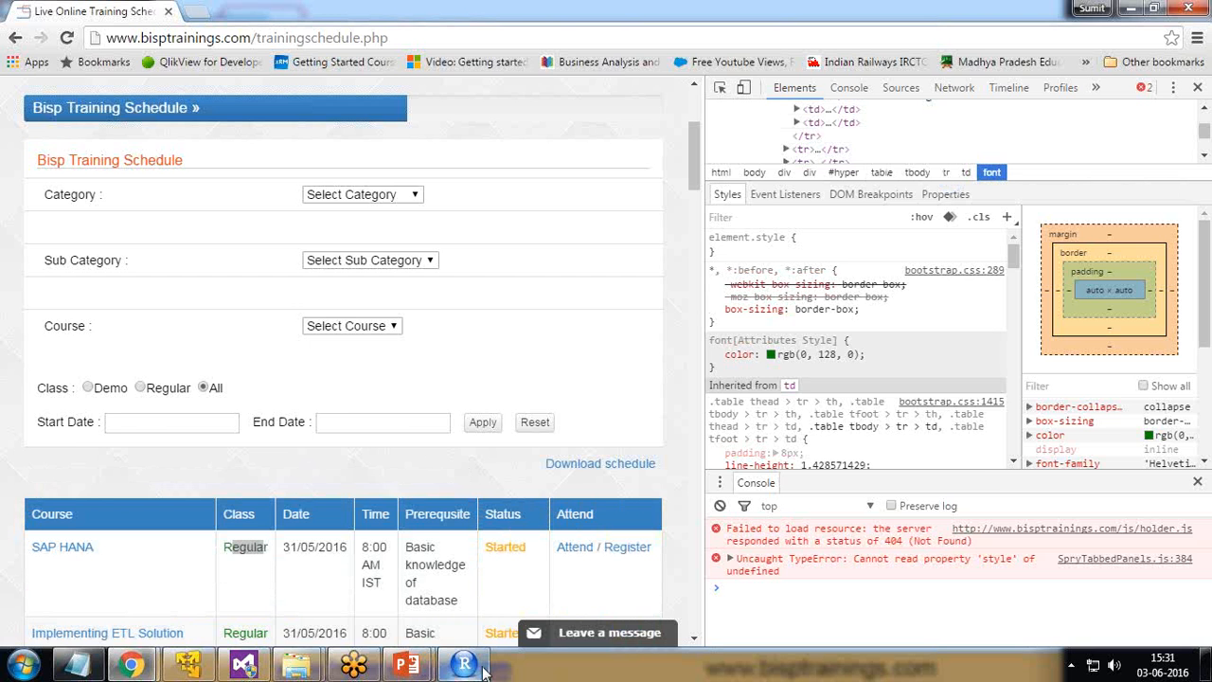
left_click(460, 663)
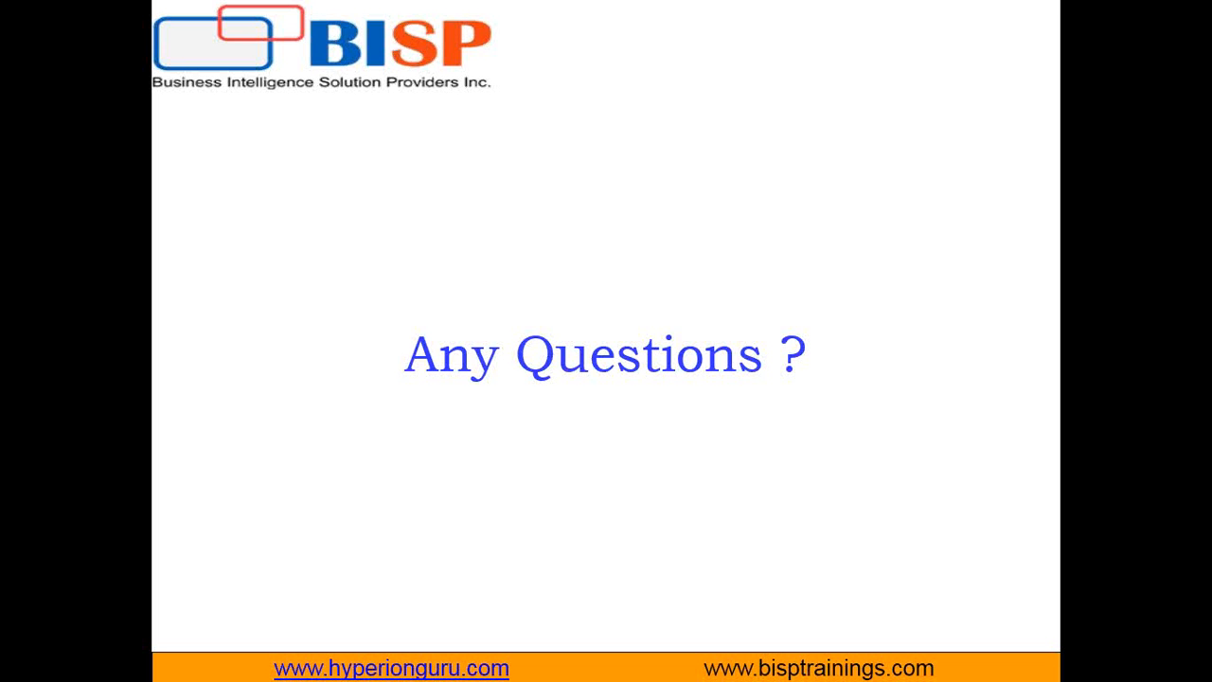
mouse_move(1022, 493)
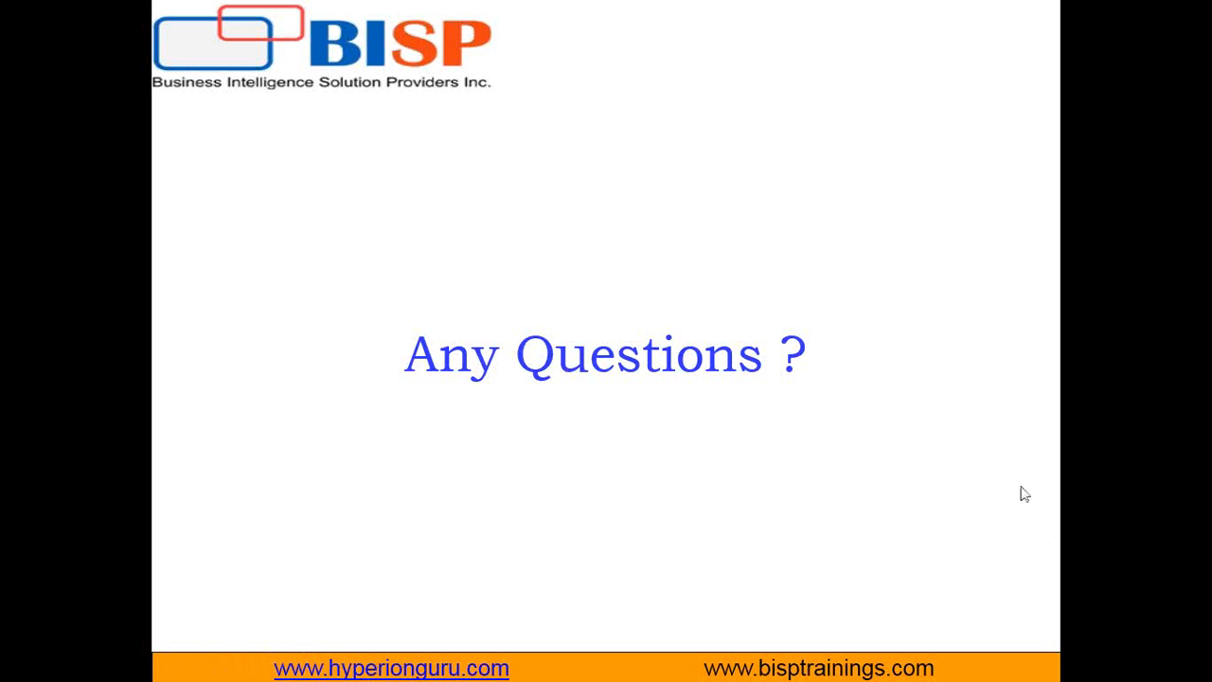